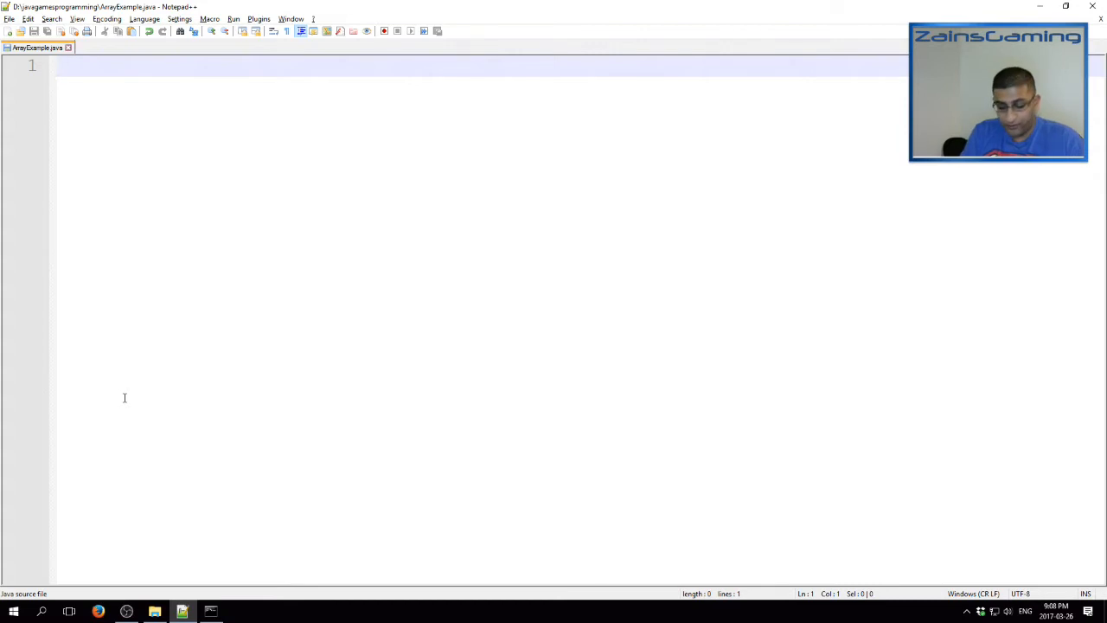
# Type the public class ArrayExample with a static void main(String[] args) method
pyautogui.write('public cl')
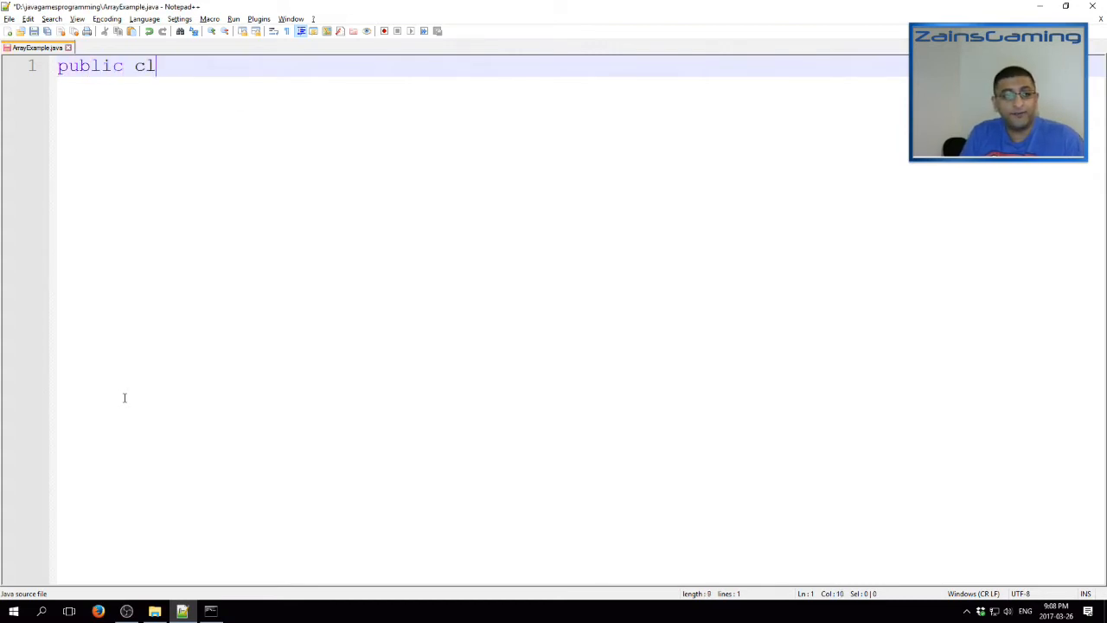
pyautogui.write('ass Array')
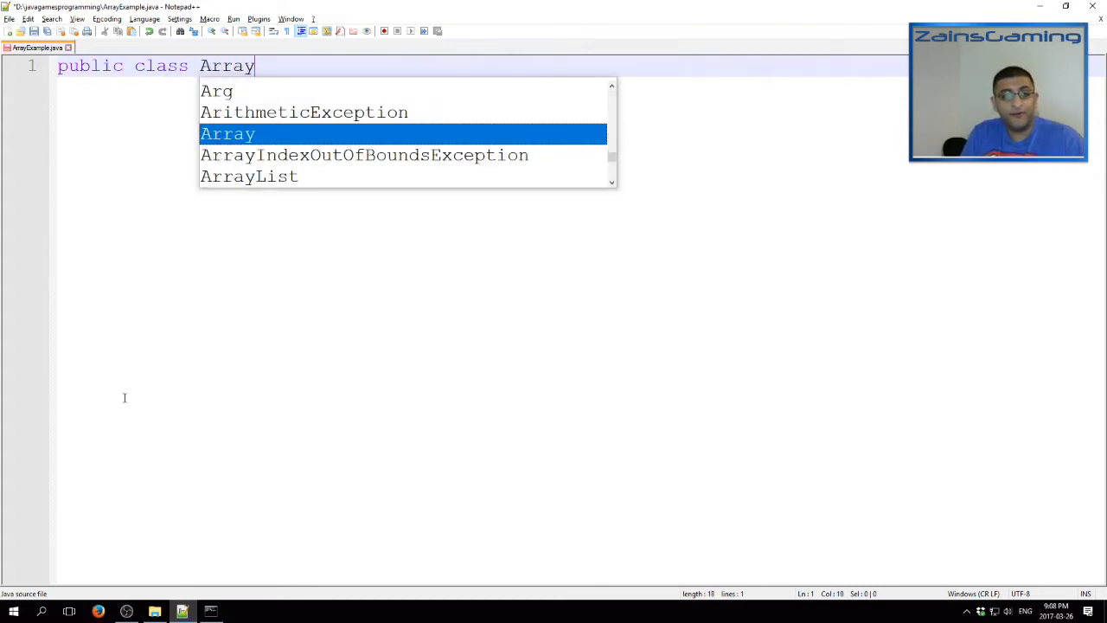
pyautogui.write('Example {')
pyautogui.write('public s')
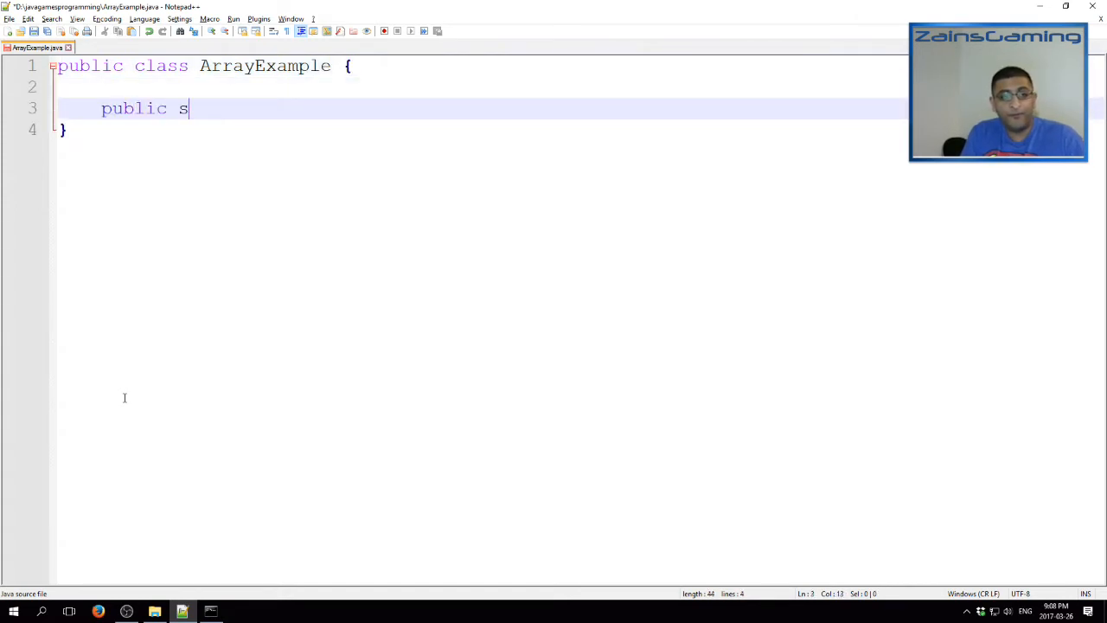
pyautogui.write('tatic void main')
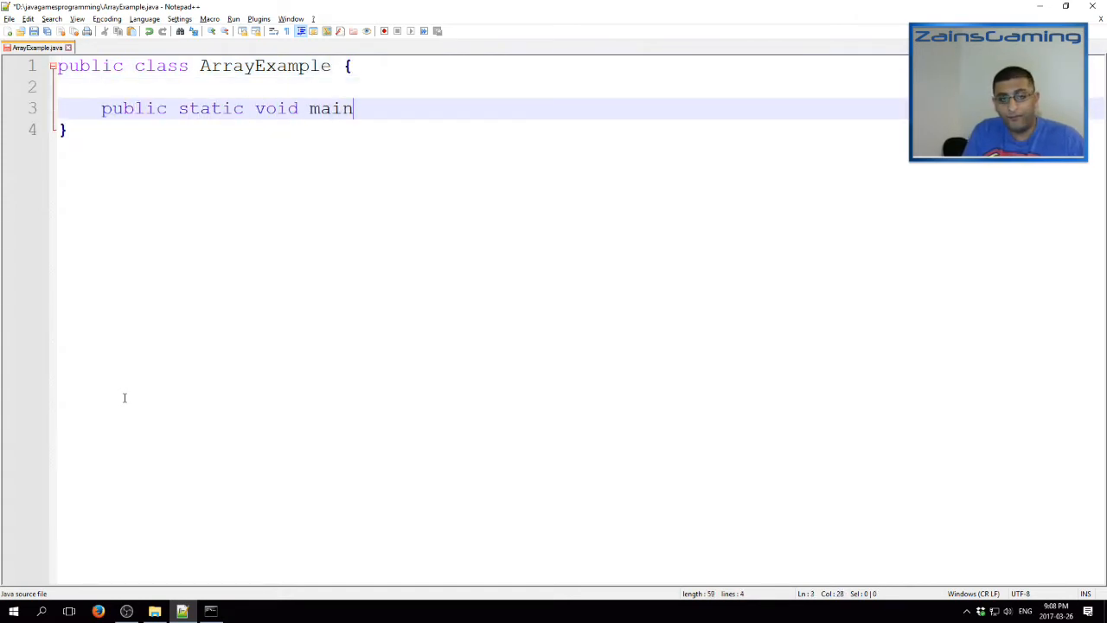
pyautogui.write('(String[] args){')
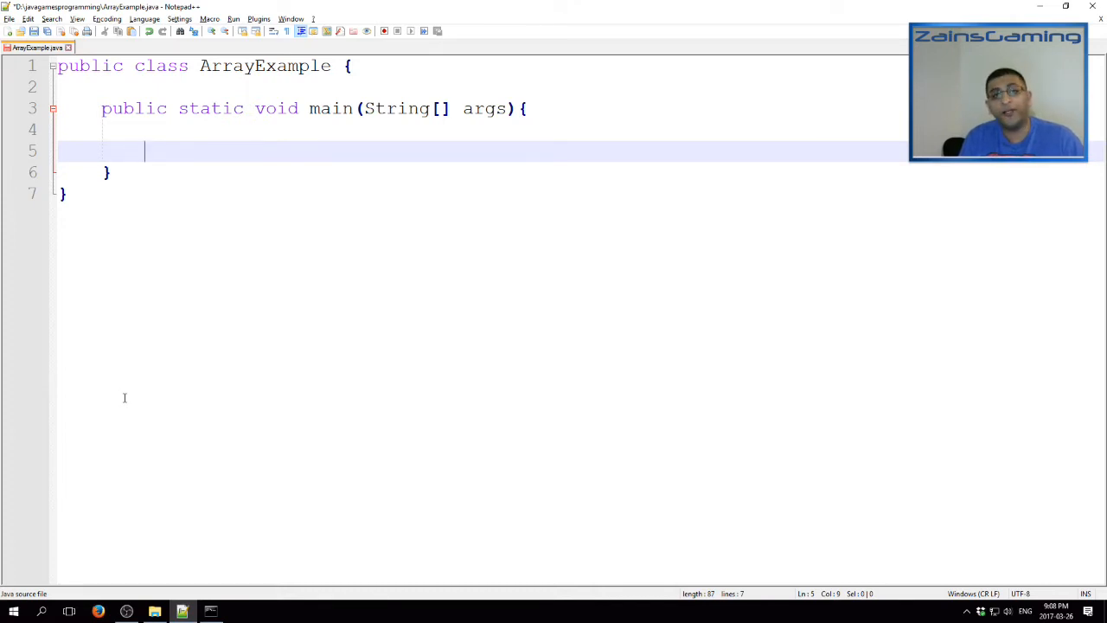
# Declare int[] intArray = new int [5]; and start a new line
pyautogui.write('in')
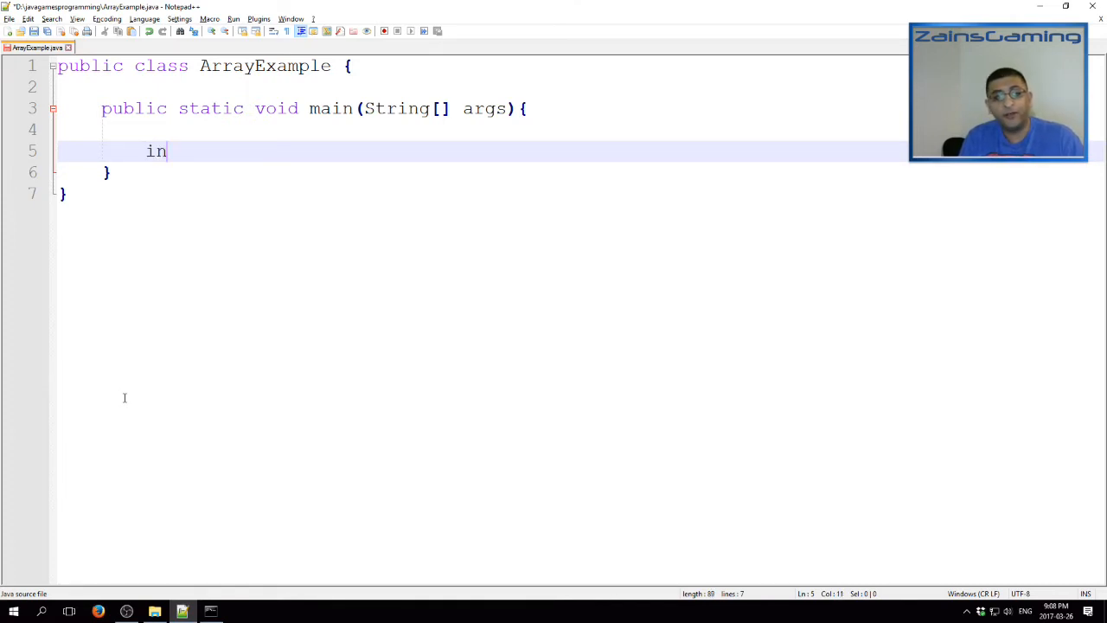
pyautogui.write('t[]')
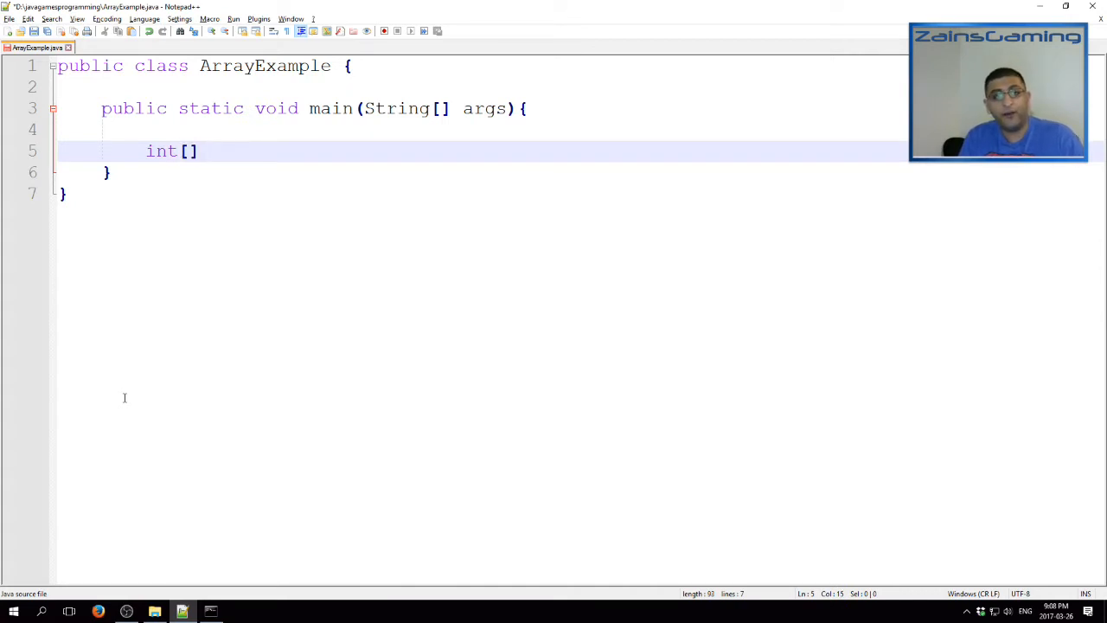
pyautogui.write('intArray =')
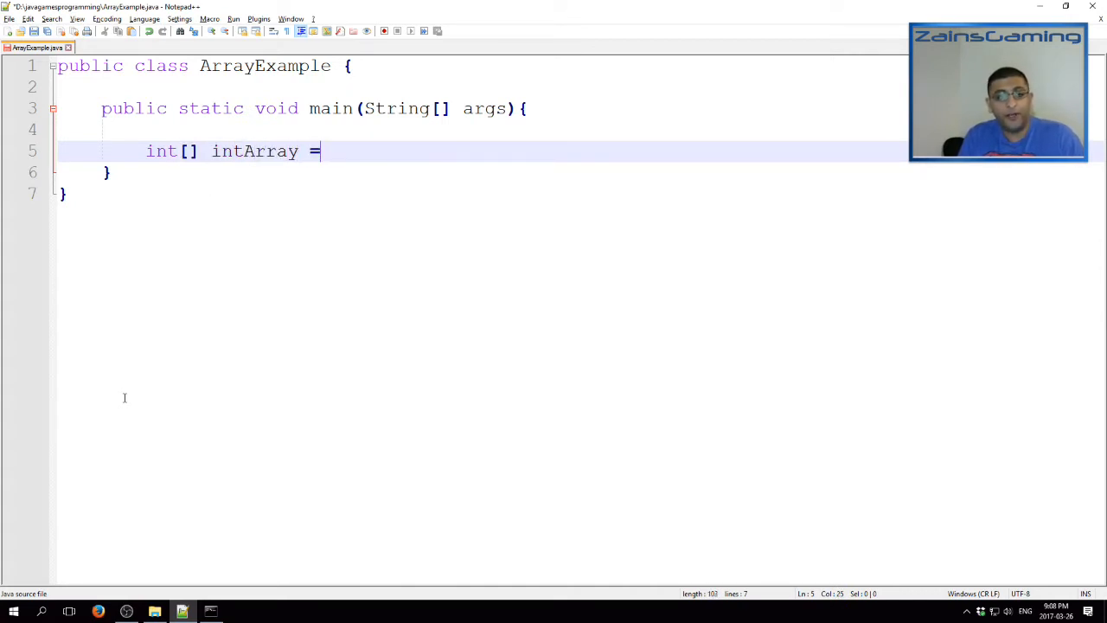
pyautogui.write('new int []')
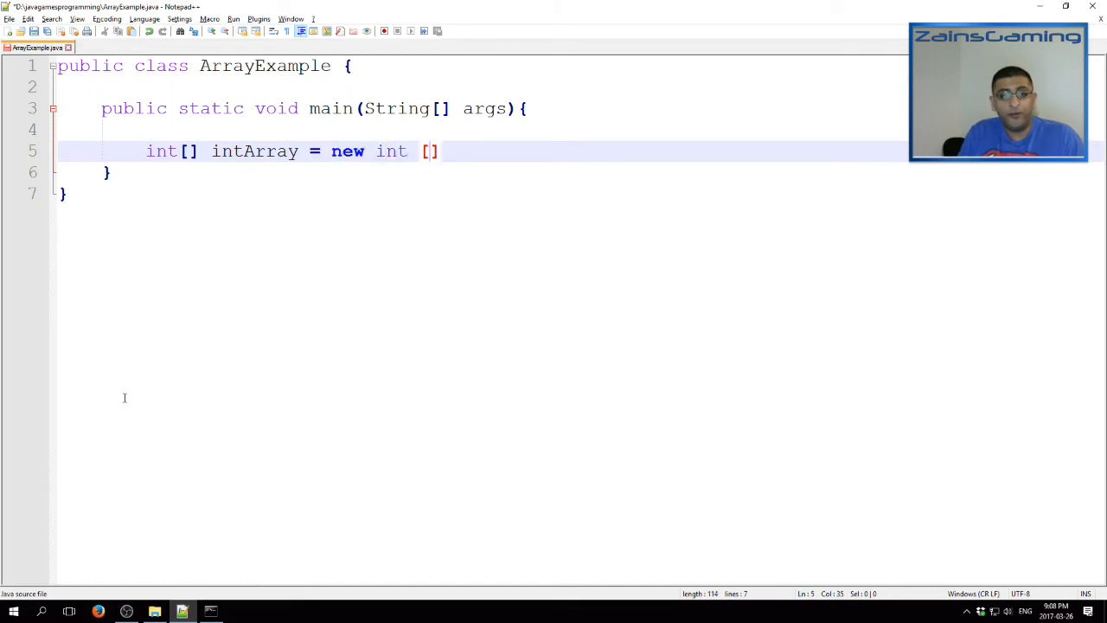
pyautogui.write('5')
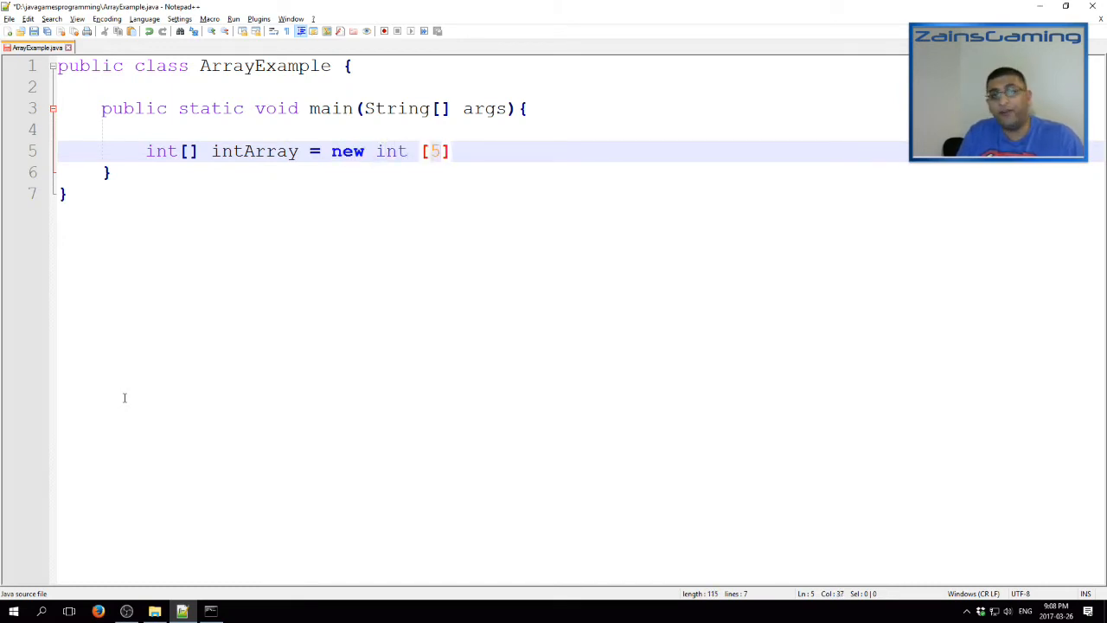
pyautogui.write(';')
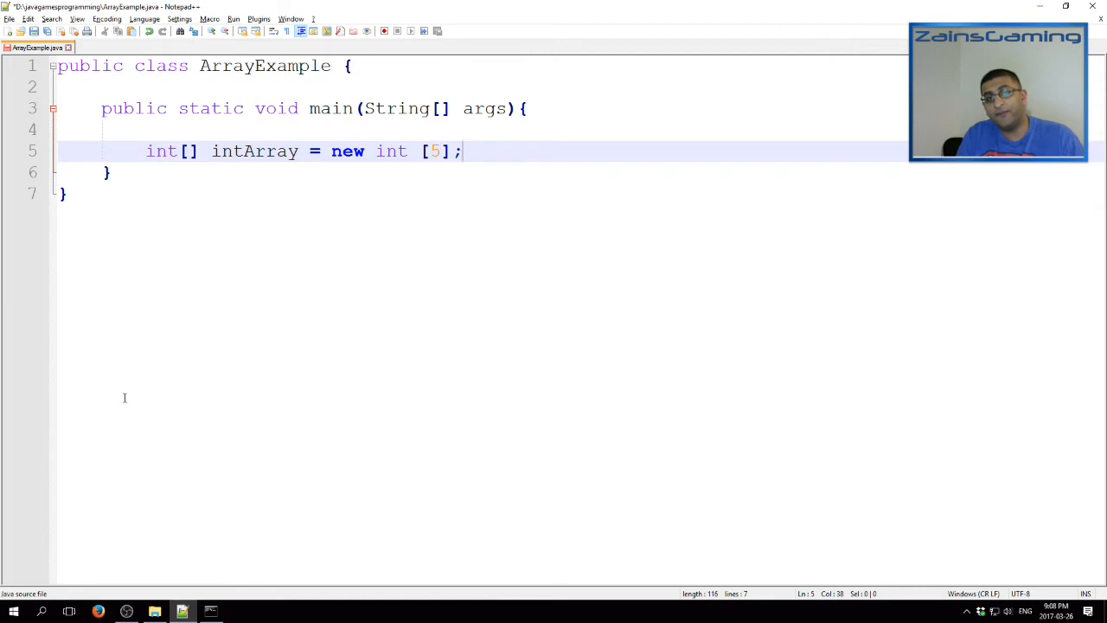
pyautogui.press('Return')
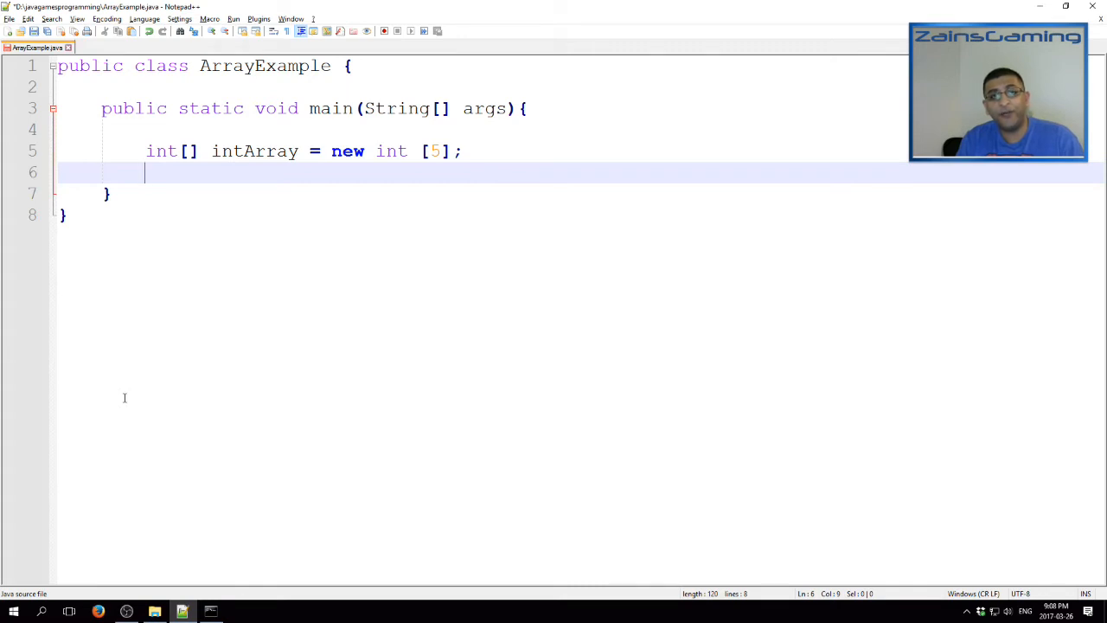
# Assign intArray[0] through intArray[4] the values 10, 11, 12, 13 and 14
pyautogui.write('intArray[0')
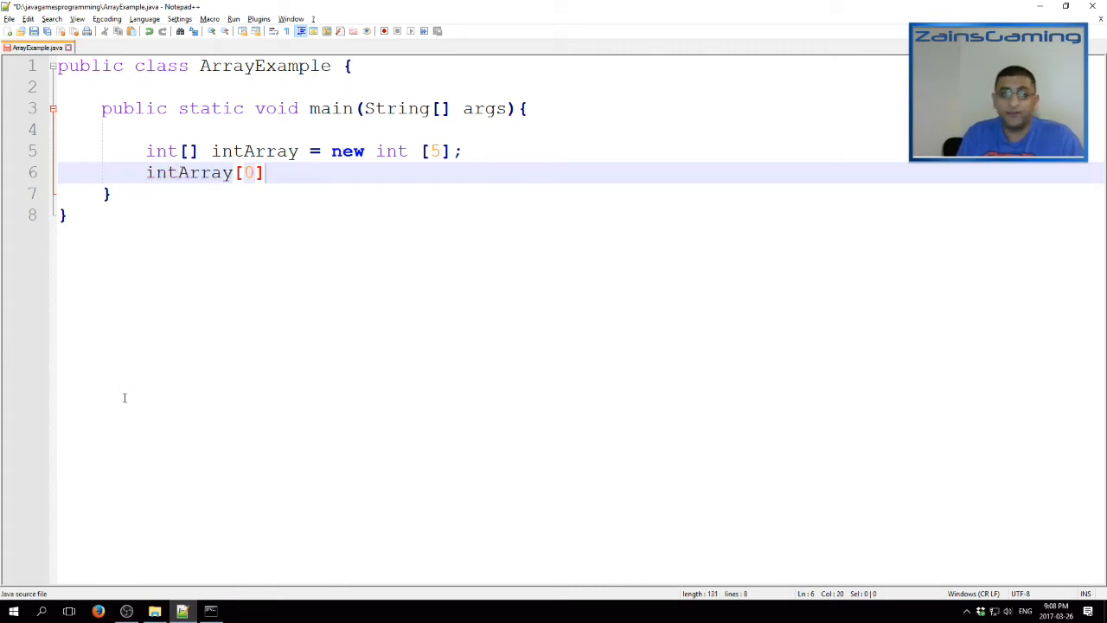
pyautogui.write('= 0')
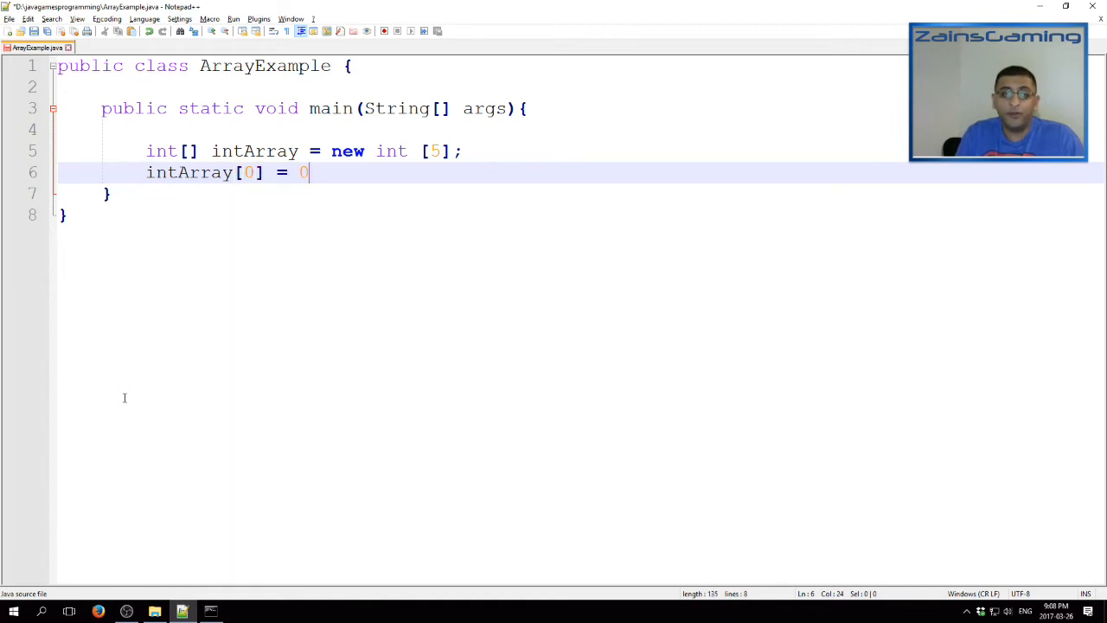
pyautogui.write(';')
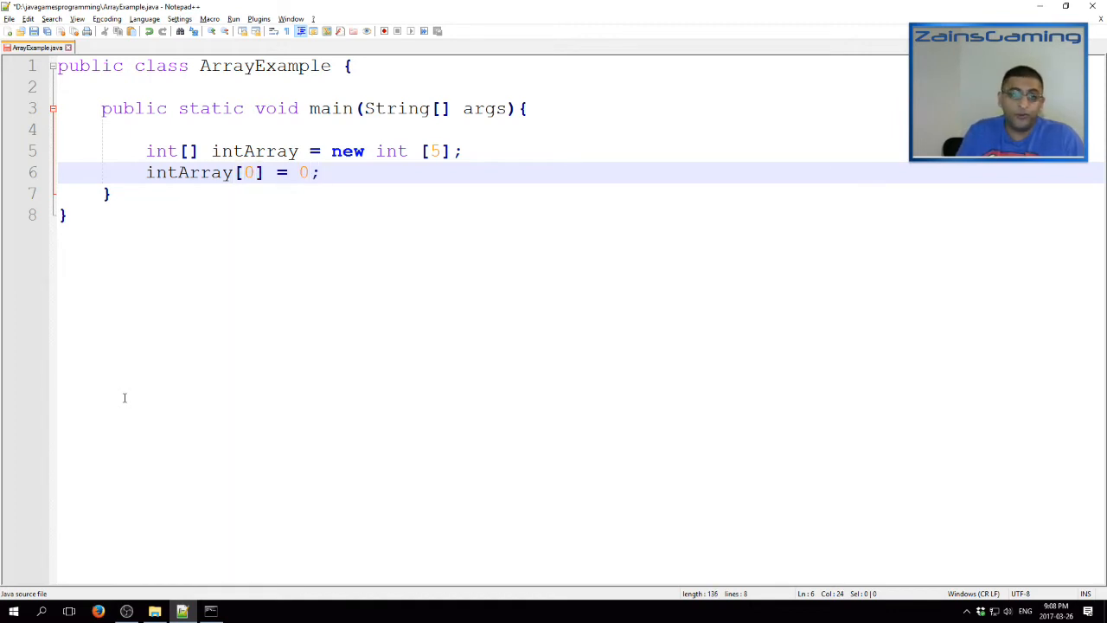
pyautogui.write('1')
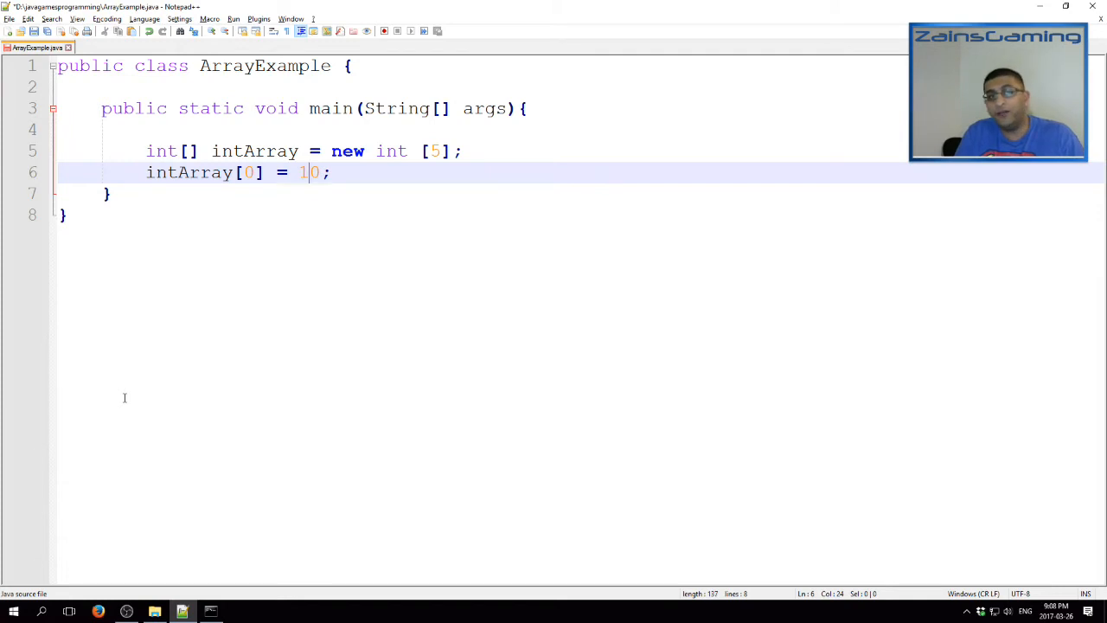
pyautogui.write('0')
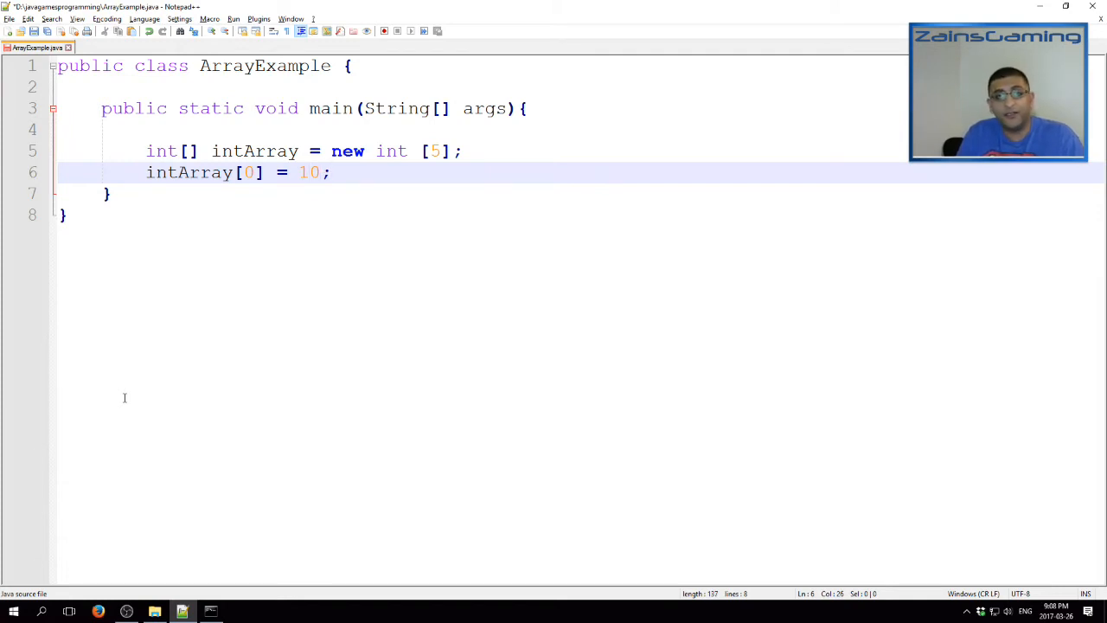
pyautogui.write('intArray[1')
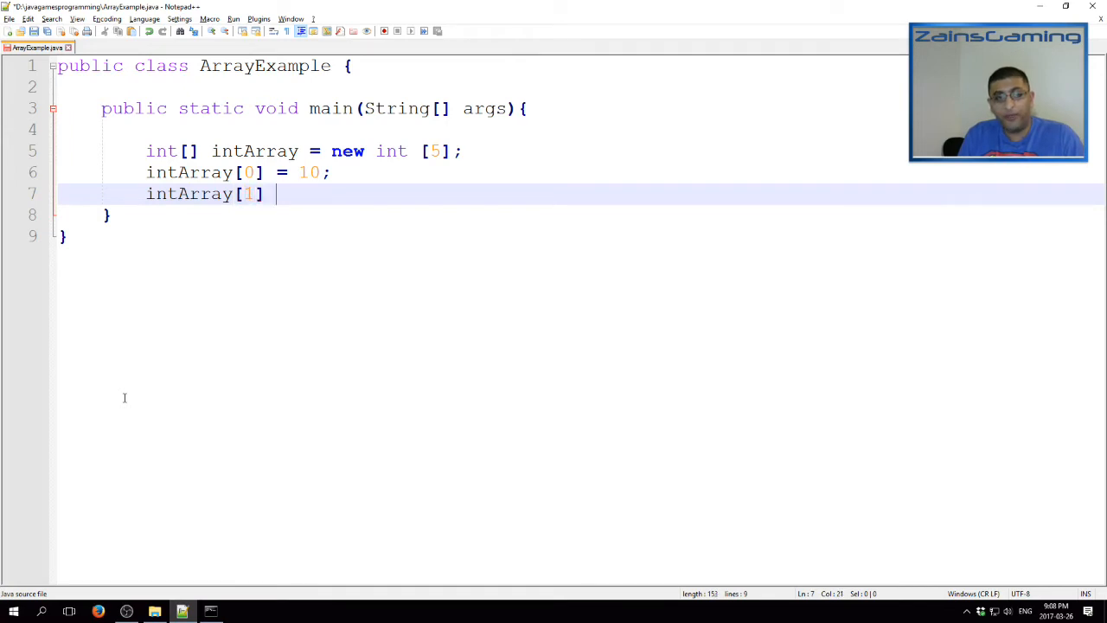
pyautogui.write('= 11;')
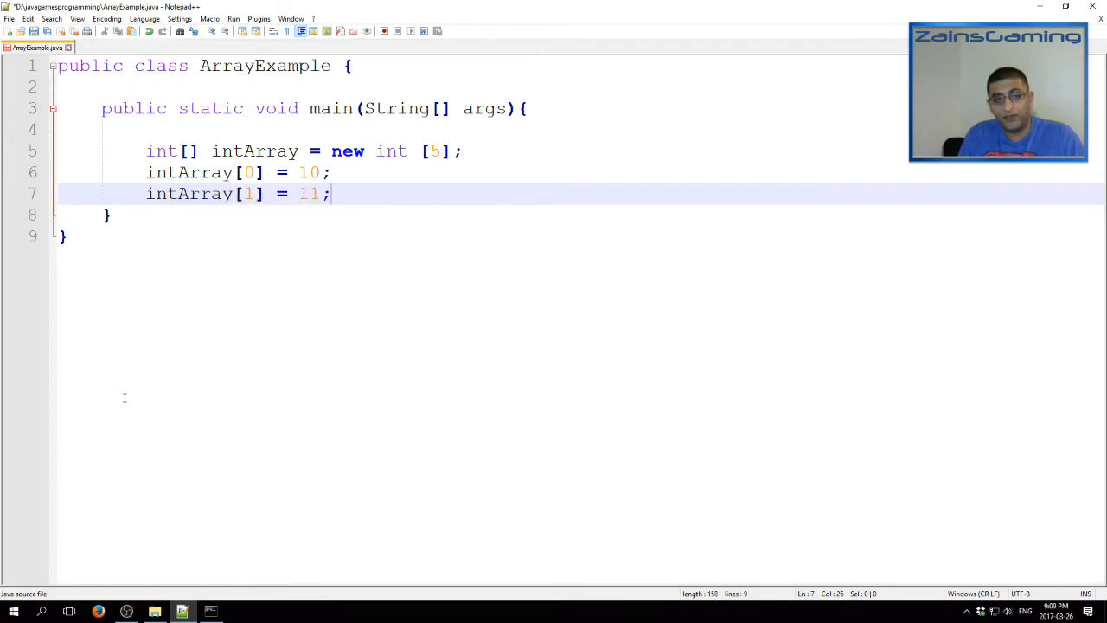
pyautogui.write('intArray[2]')
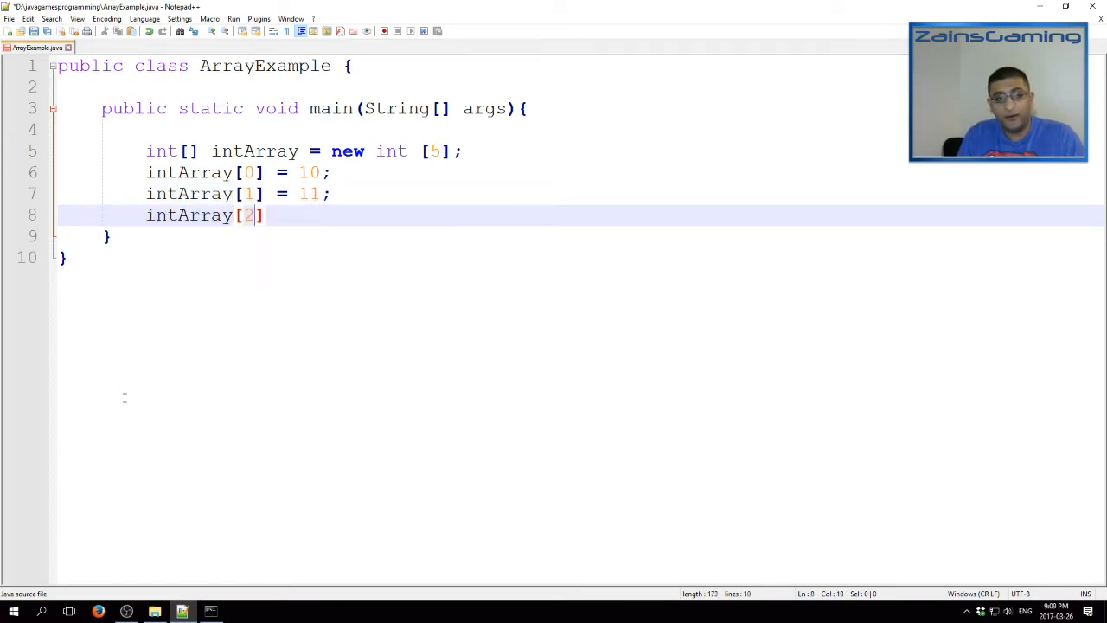
pyautogui.write('= 12;l')
pyautogui.write('intArray[')
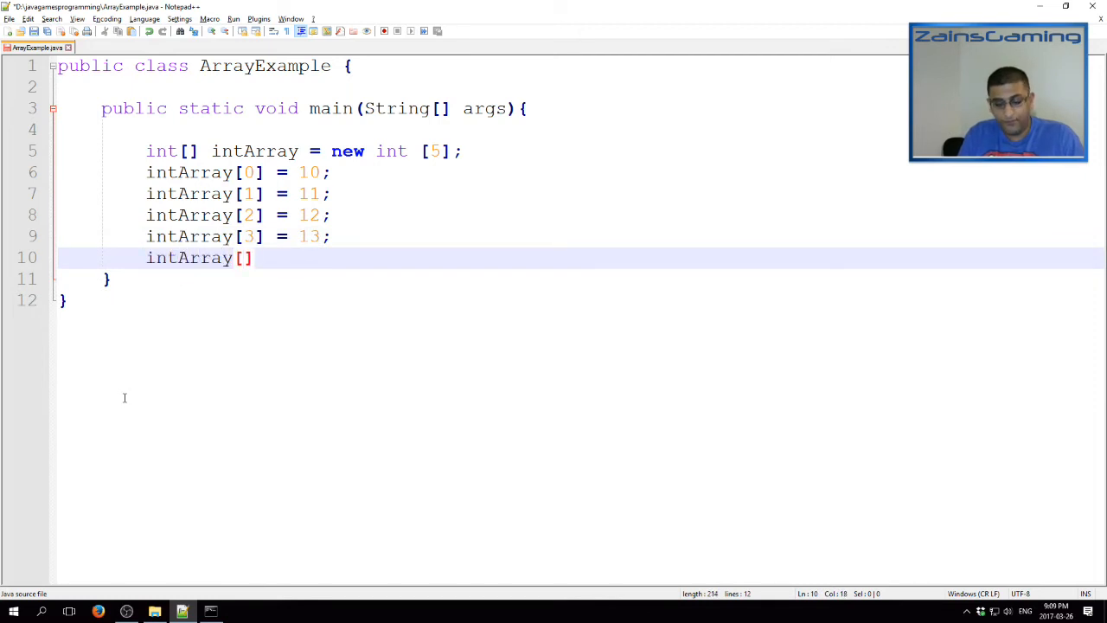
pyautogui.write('4] = 14;')
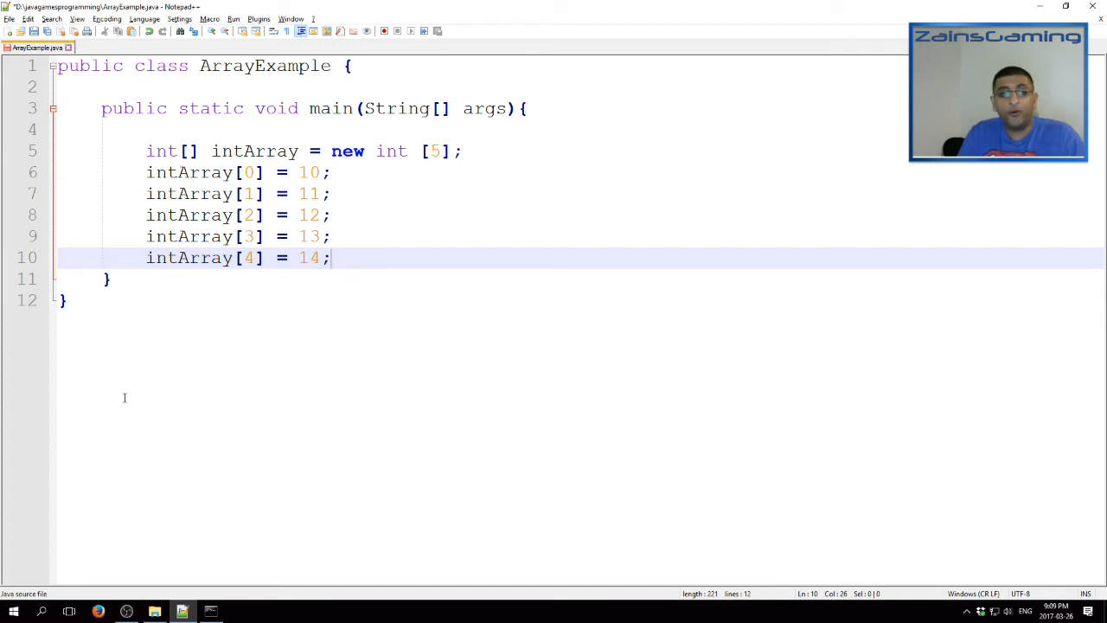
pyautogui.press('Enter')
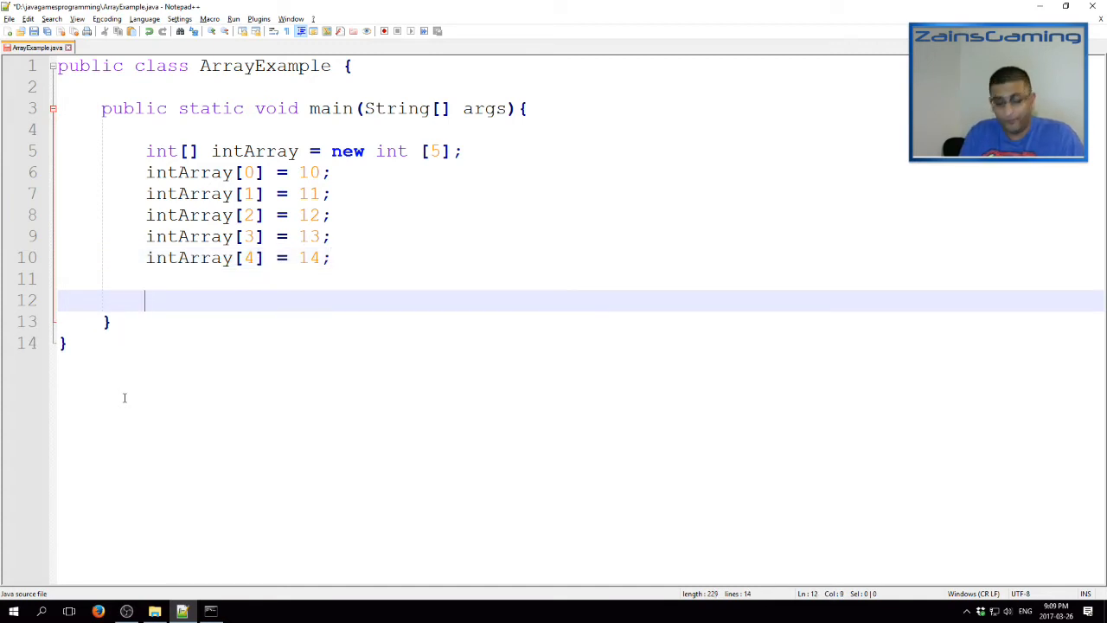
# Write the loop header for (int i = 0; i < 5; i++)
pyautogui.write('for (int i =')
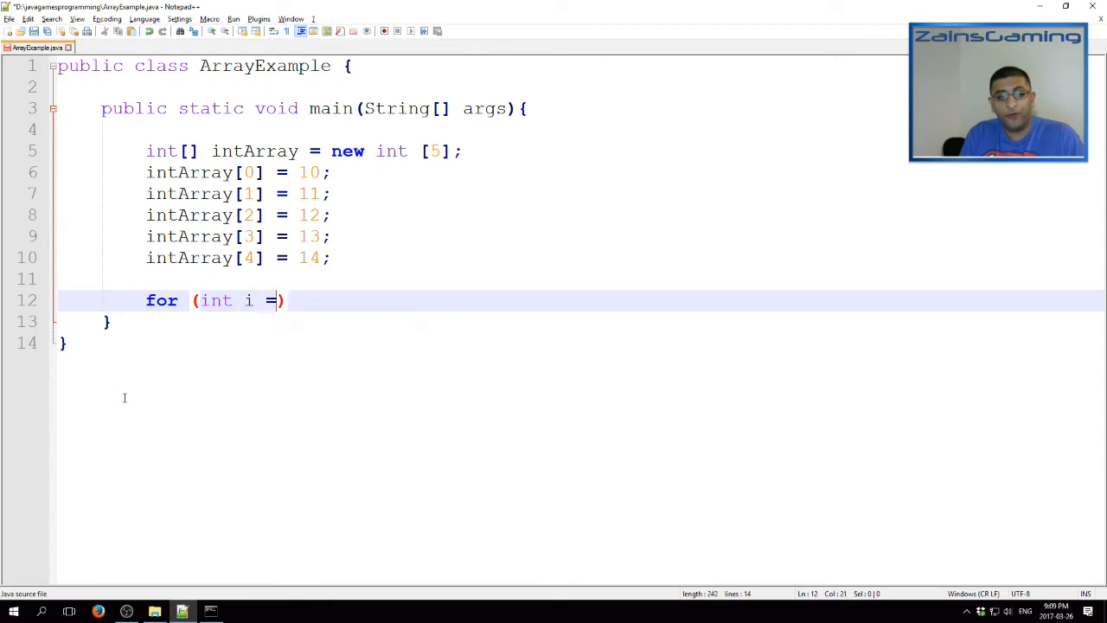
pyautogui.write('0;')
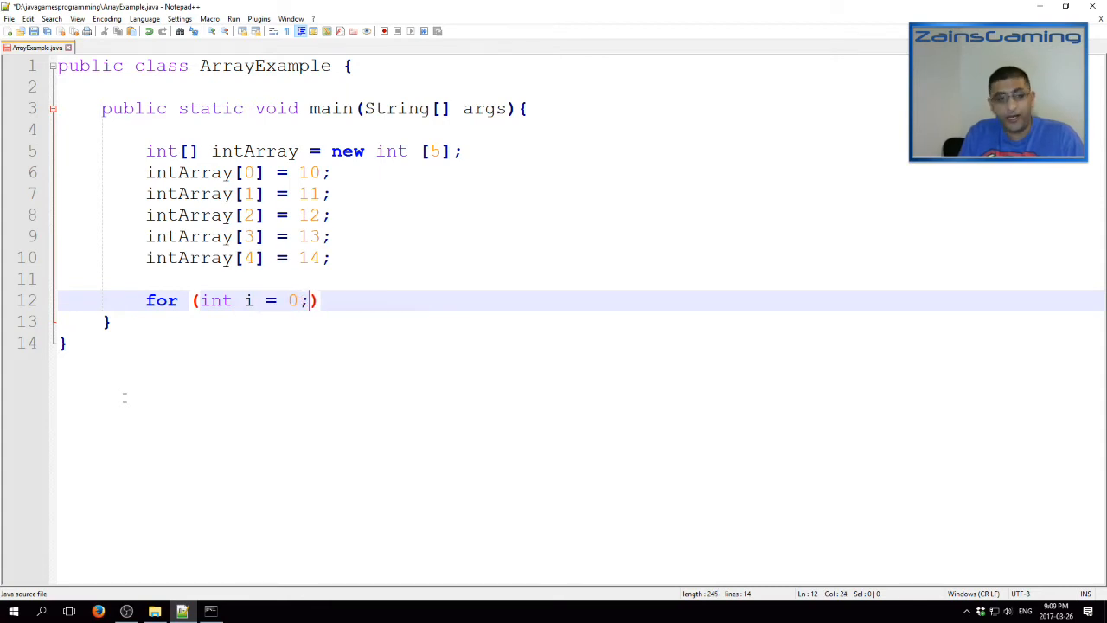
pyautogui.write('i <')
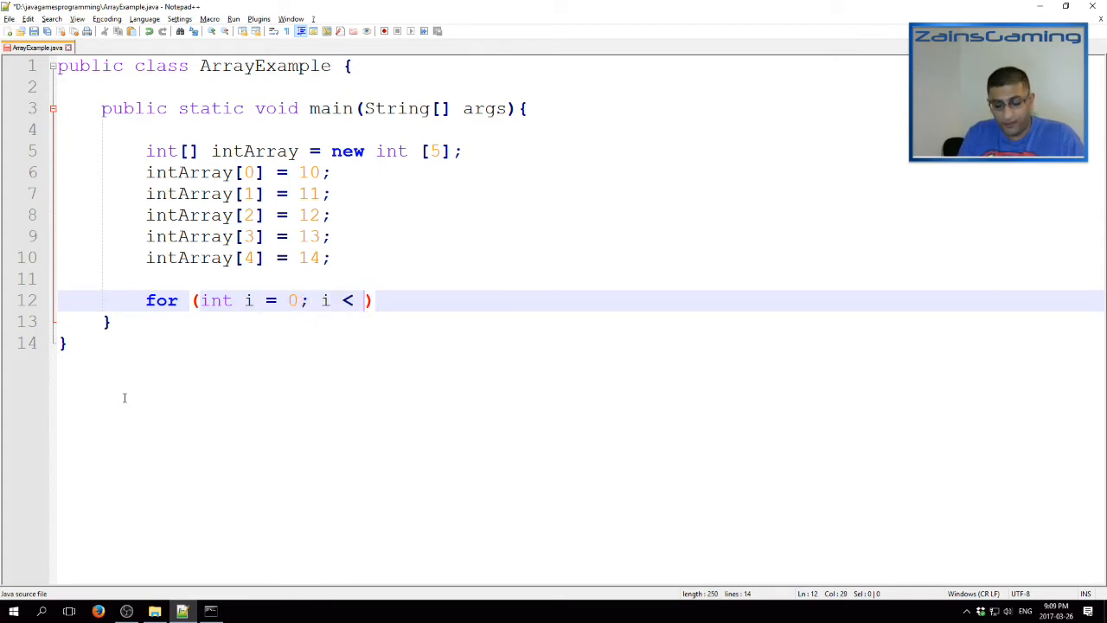
pyautogui.write('5; i++)')
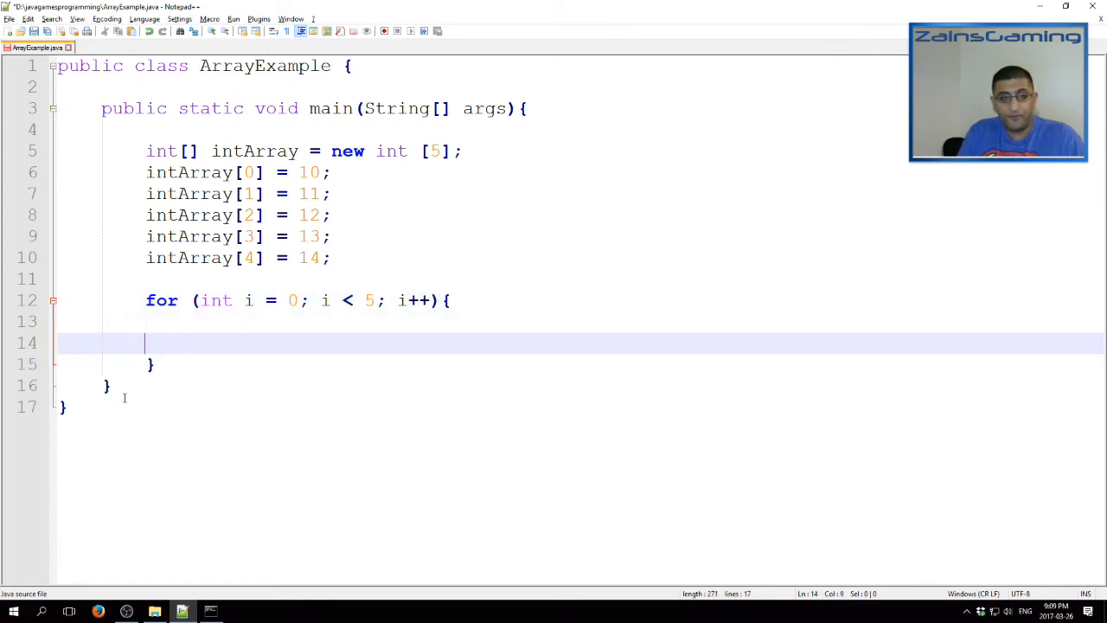
# Add System.out.println(intArray[i]); as the loop body
pyautogui.write('System.')
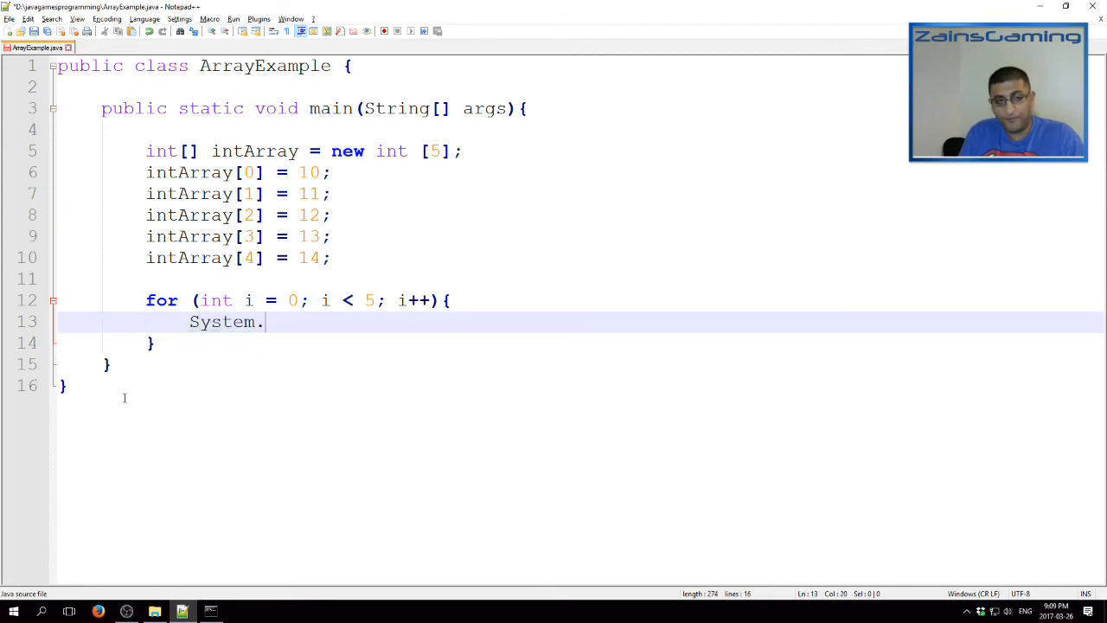
pyautogui.write('out.prn')
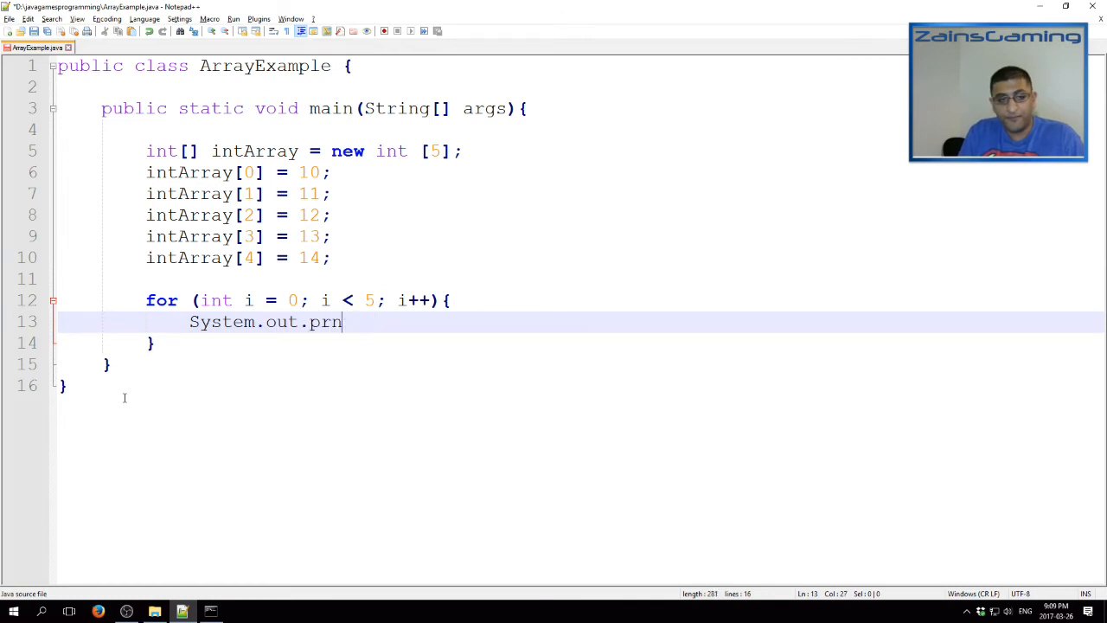
pyautogui.write('tln()')
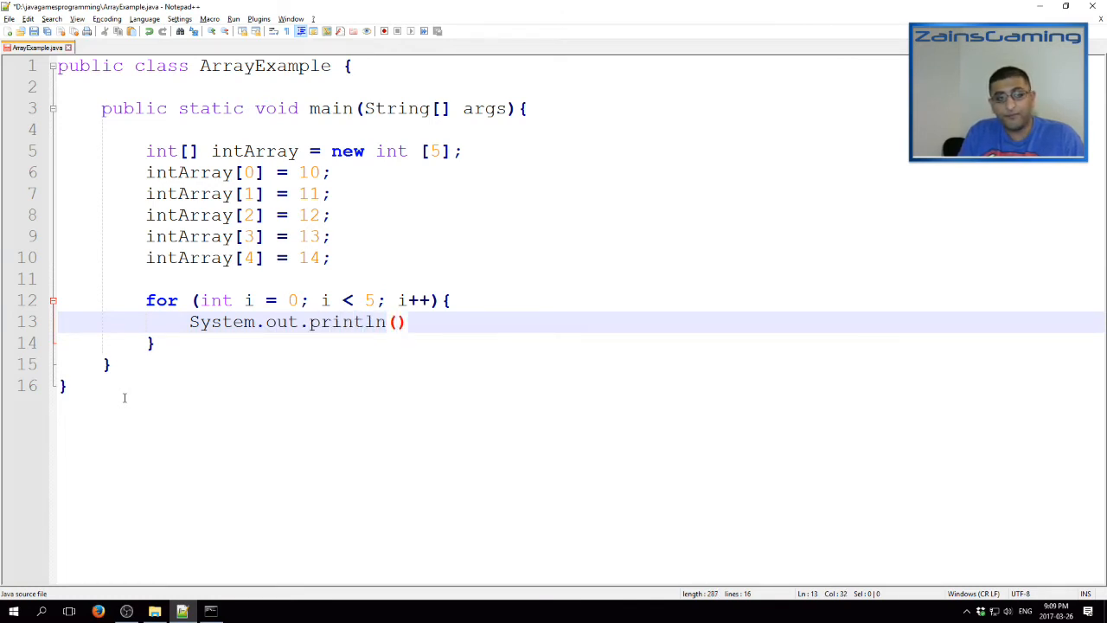
pyautogui.write('intArray[')
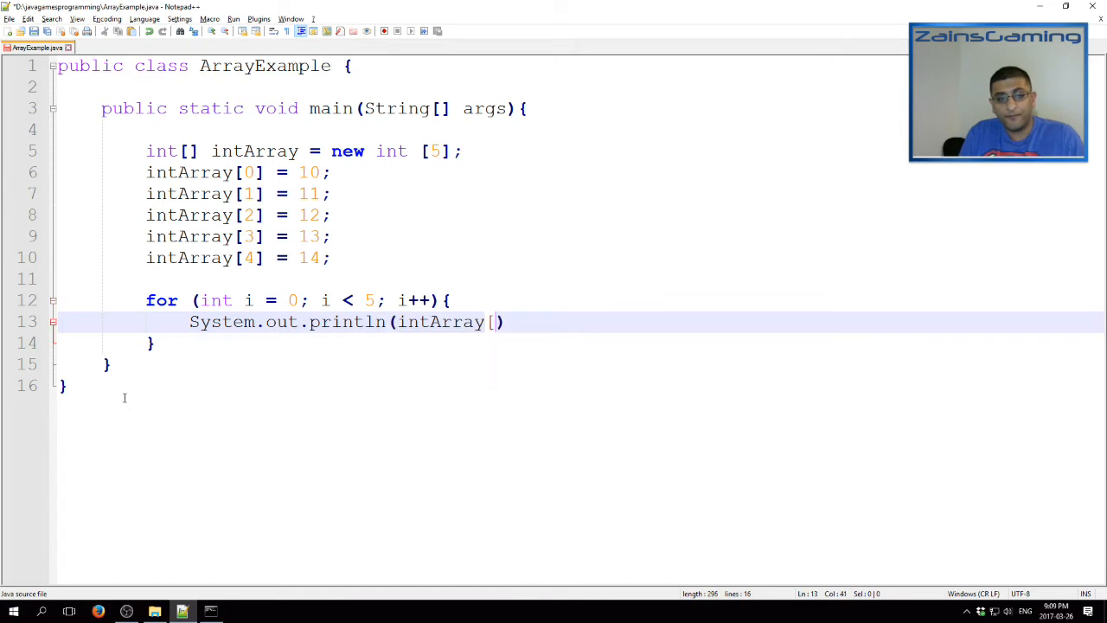
pyautogui.write('i')
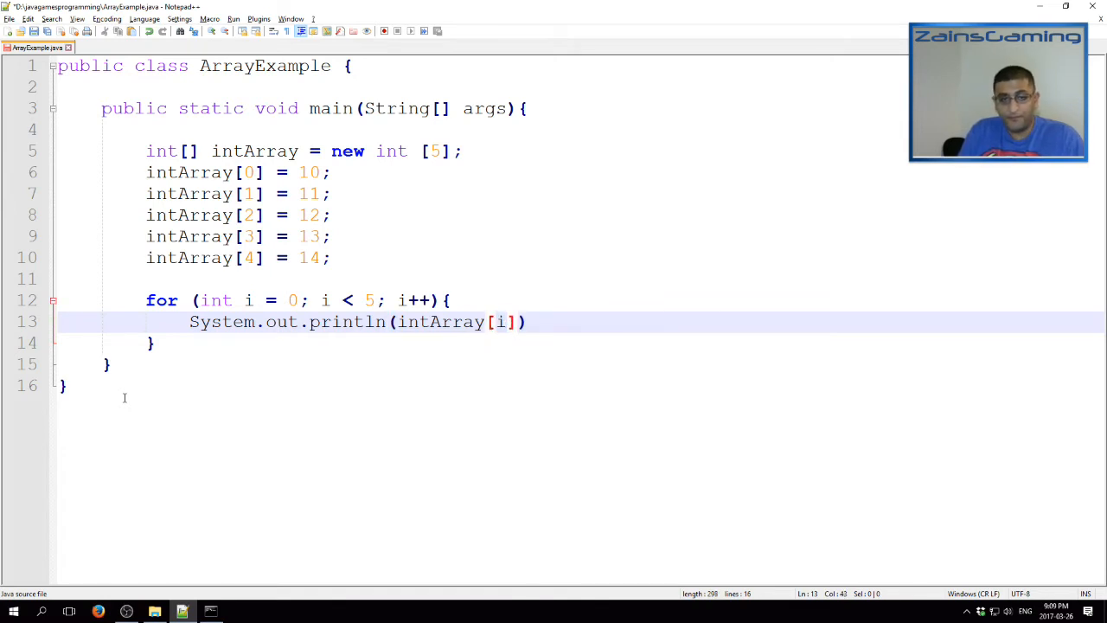
pyautogui.write(';')
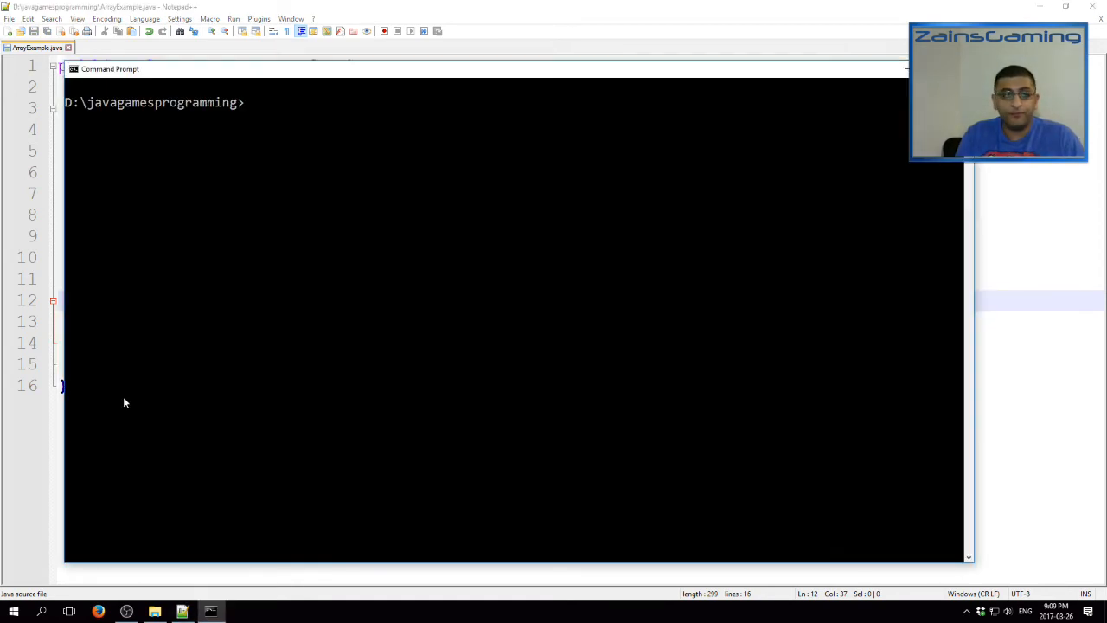
# Compile ArrayExample.java with javac
pyautogui.write('javac ArrayExample.java')
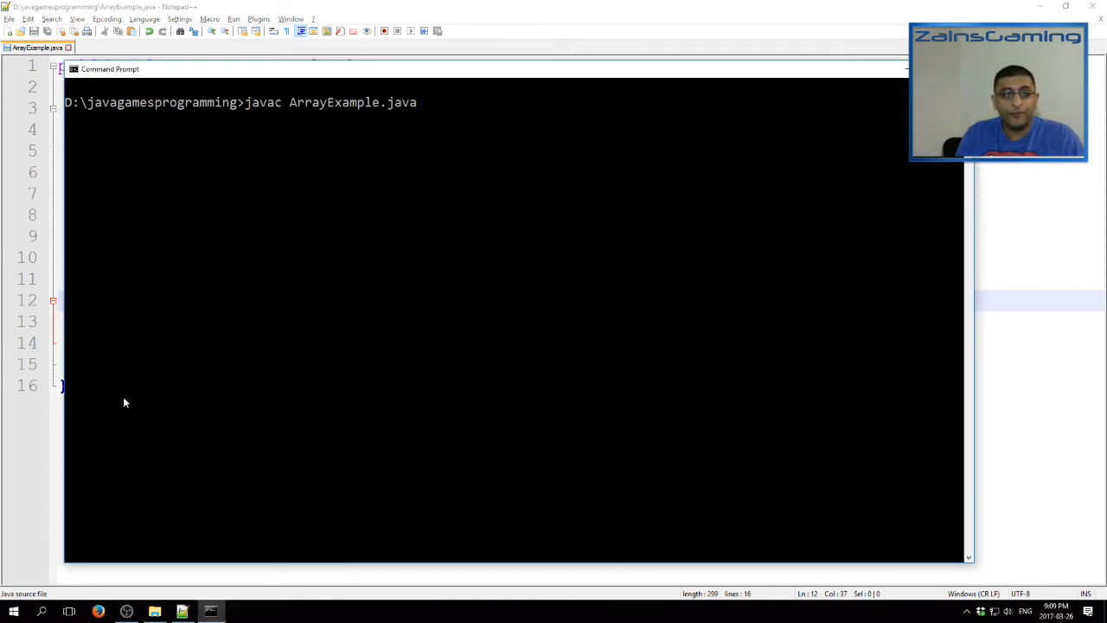
pyautogui.press('Return')
pyautogui.write('java ArrayExample')
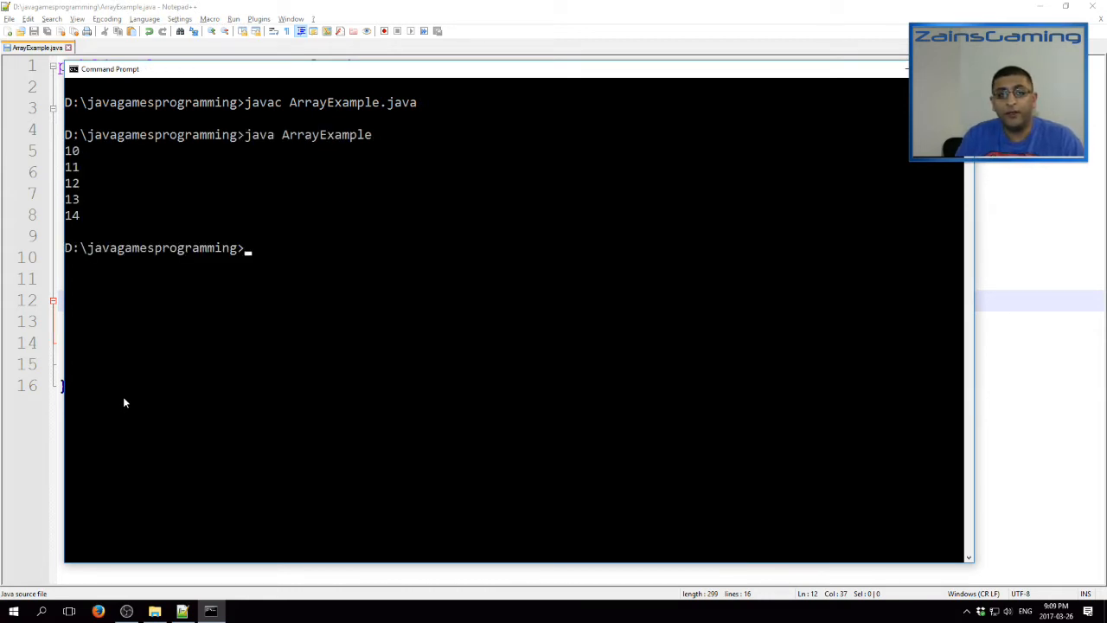
pyautogui.moveTo(159, 310)
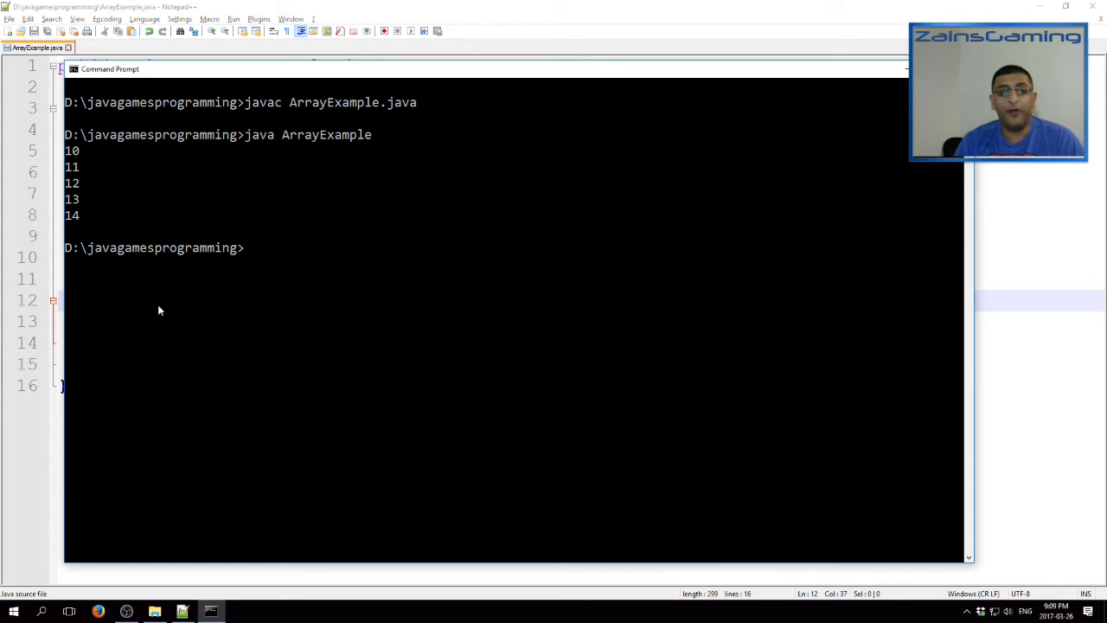
pyautogui.moveTo(83, 234)
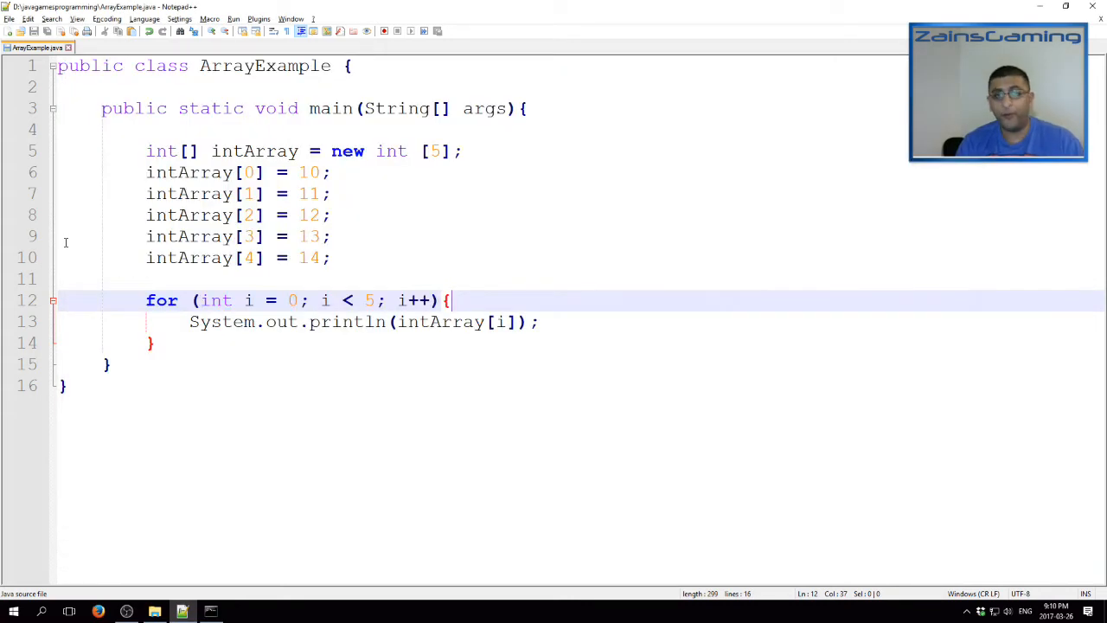
pyautogui.moveTo(177, 184)
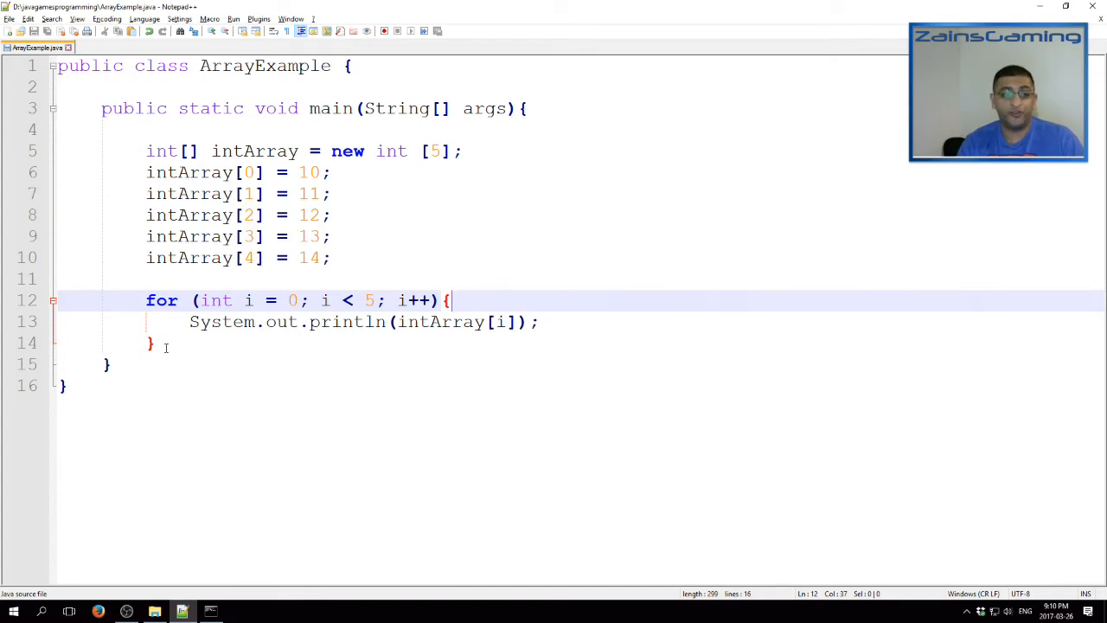
# Declare String[] strArray = new String[2]
pyautogui.write('S')
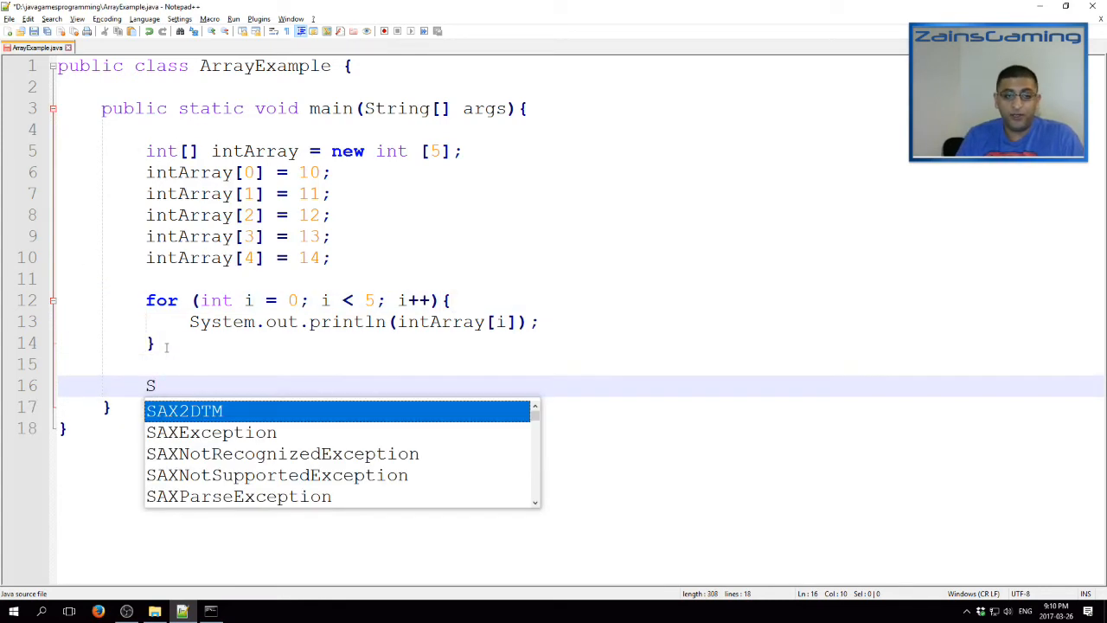
pyautogui.write('tring')
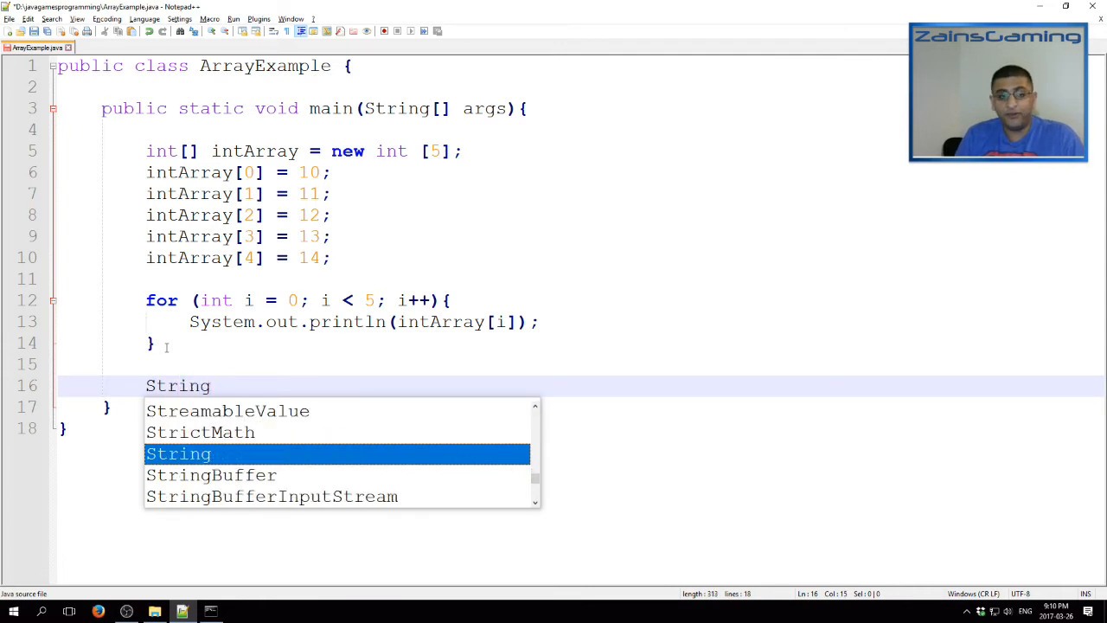
pyautogui.write('[] strArray')
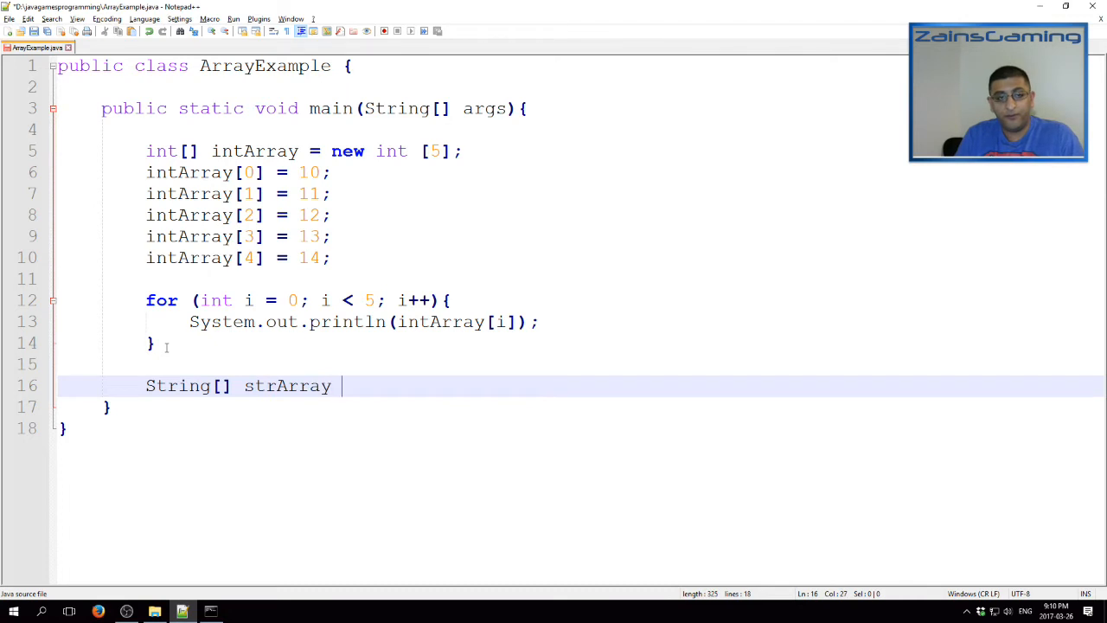
pyautogui.write('= new S')
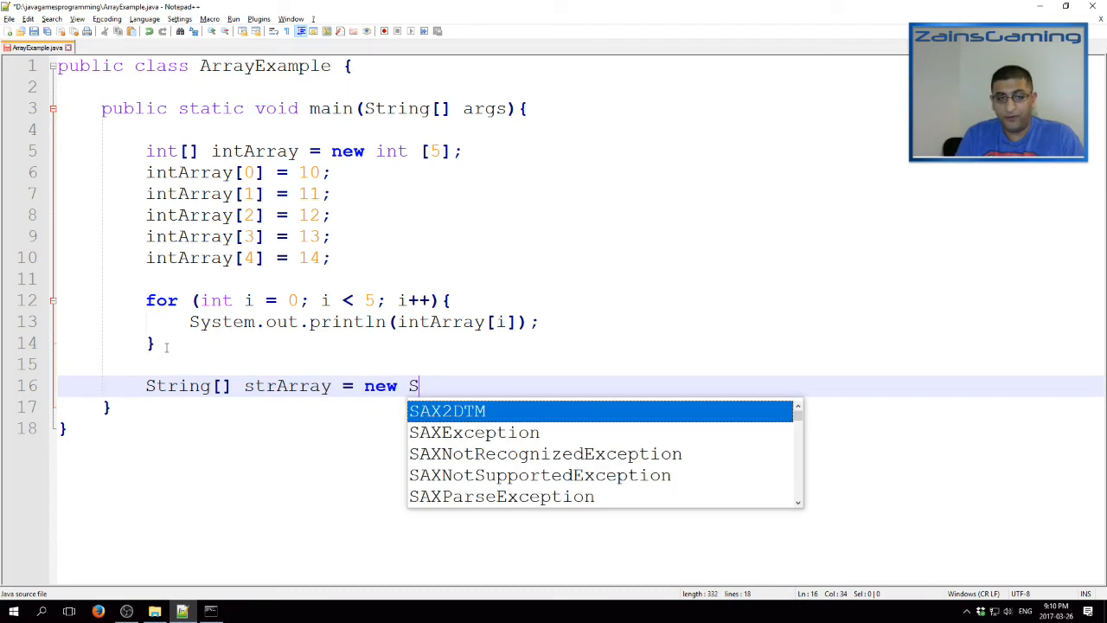
pyautogui.write('tring[]')
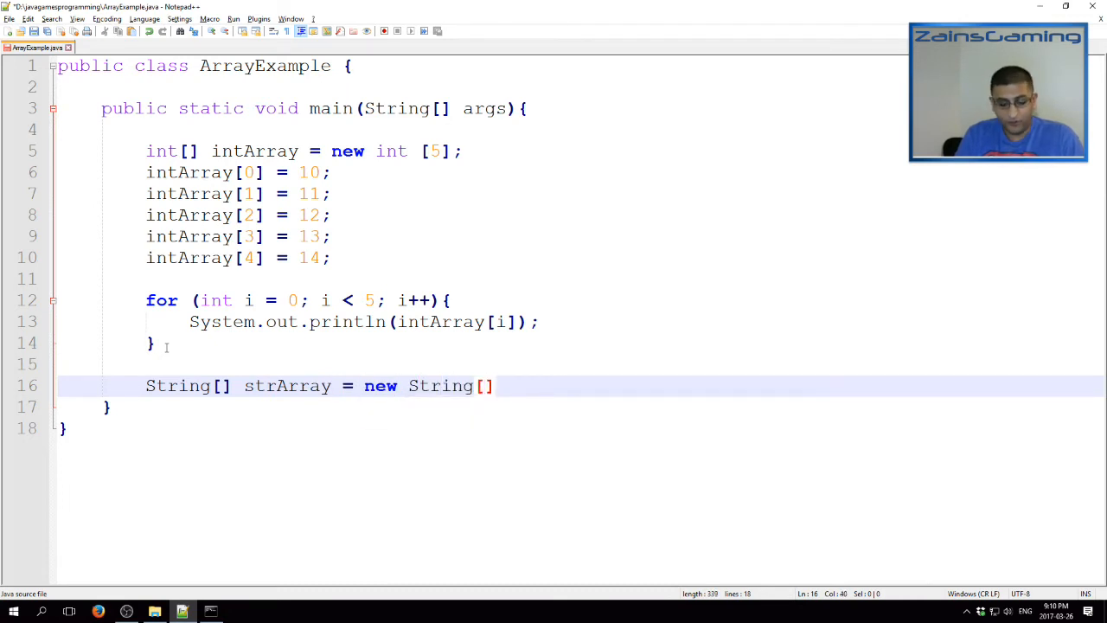
pyautogui.write('2')
pyautogui.write('strArray[0] =')
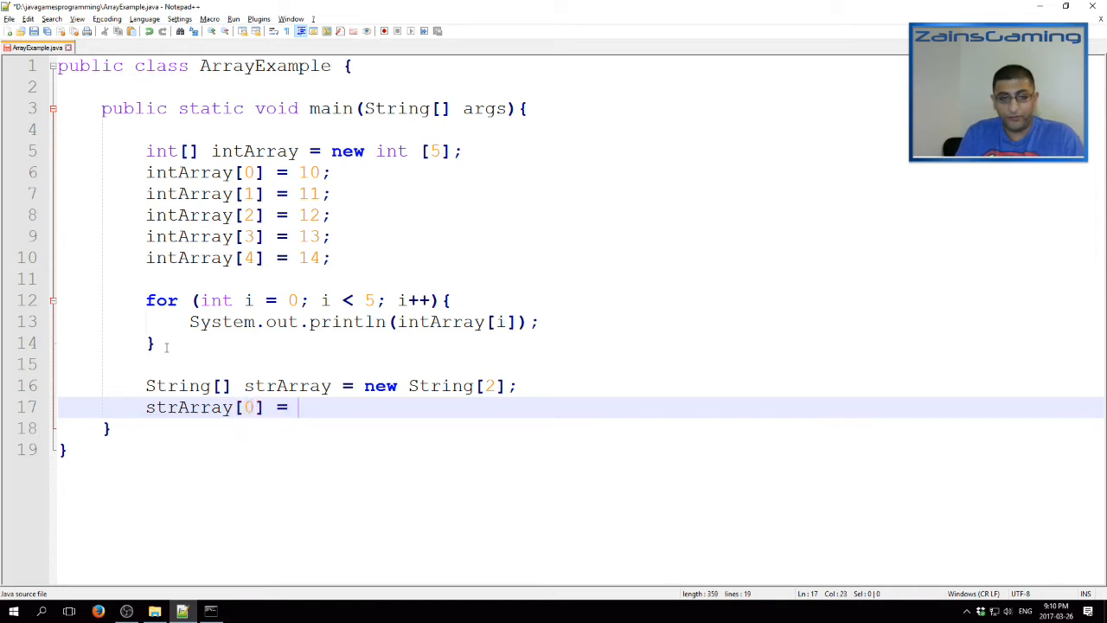
# Assign "Hello" and "World" to strArray's two elements
pyautogui.write('"He"')
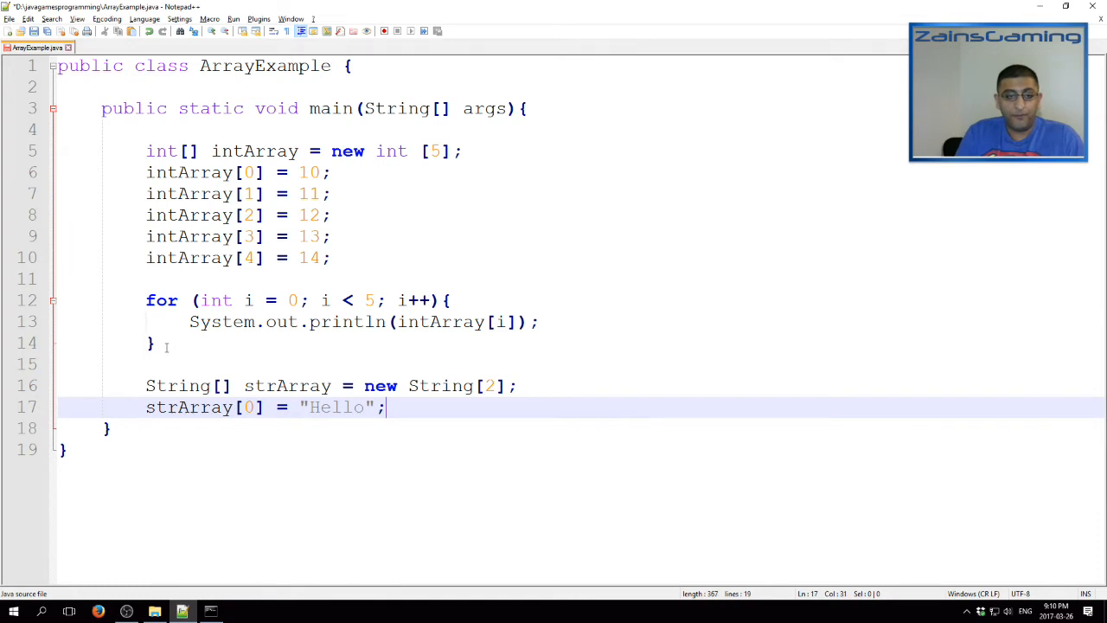
pyautogui.write('strArray')
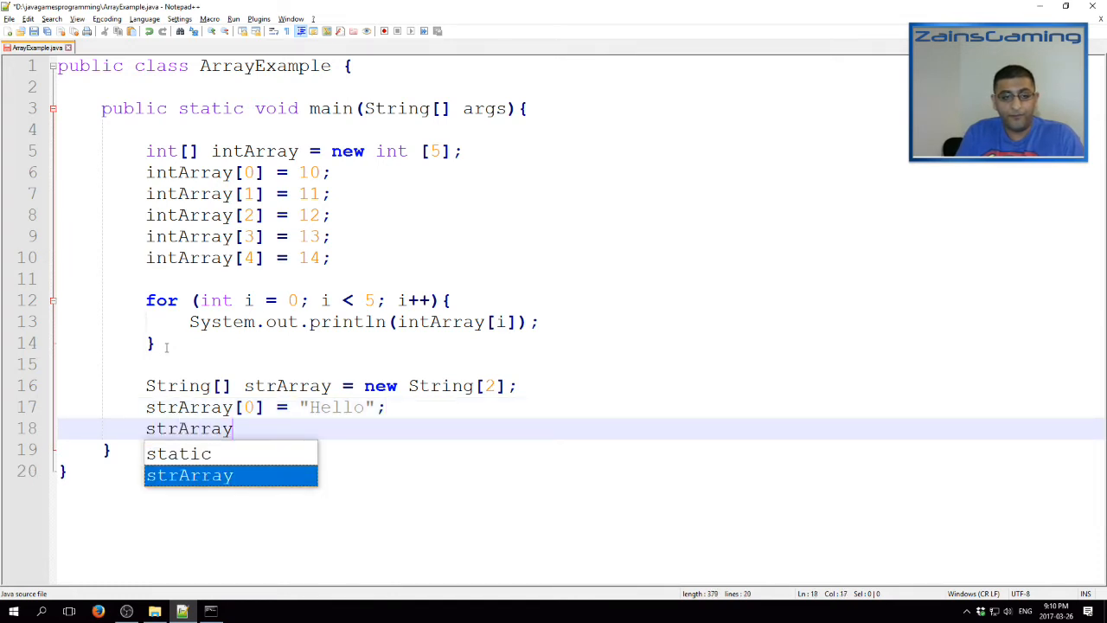
pyautogui.write('[1] = ""')
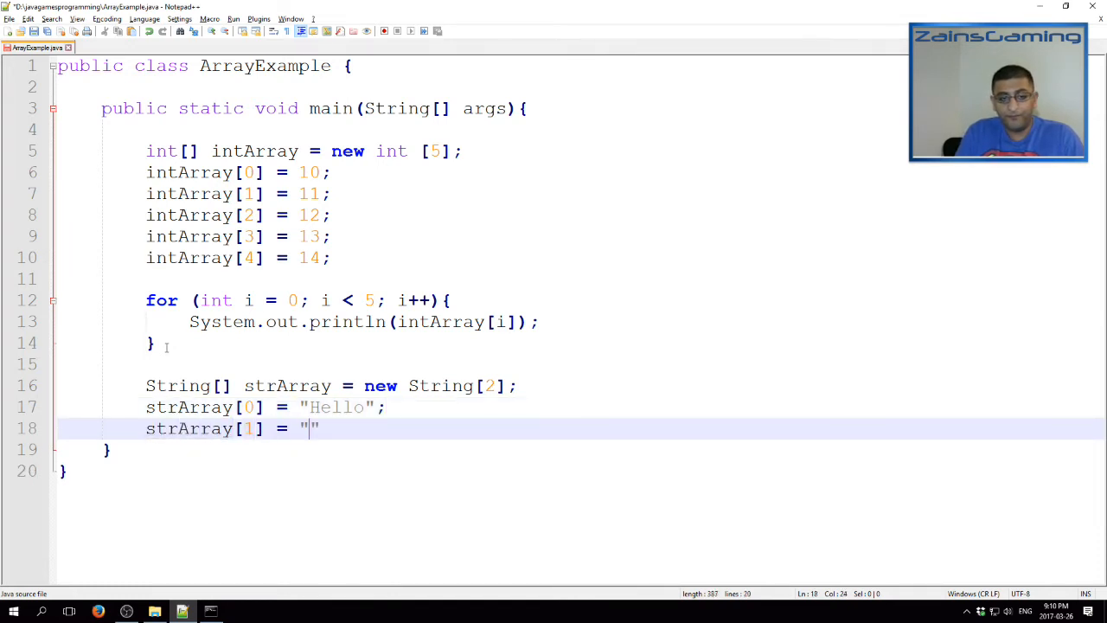
pyautogui.write('Worl')
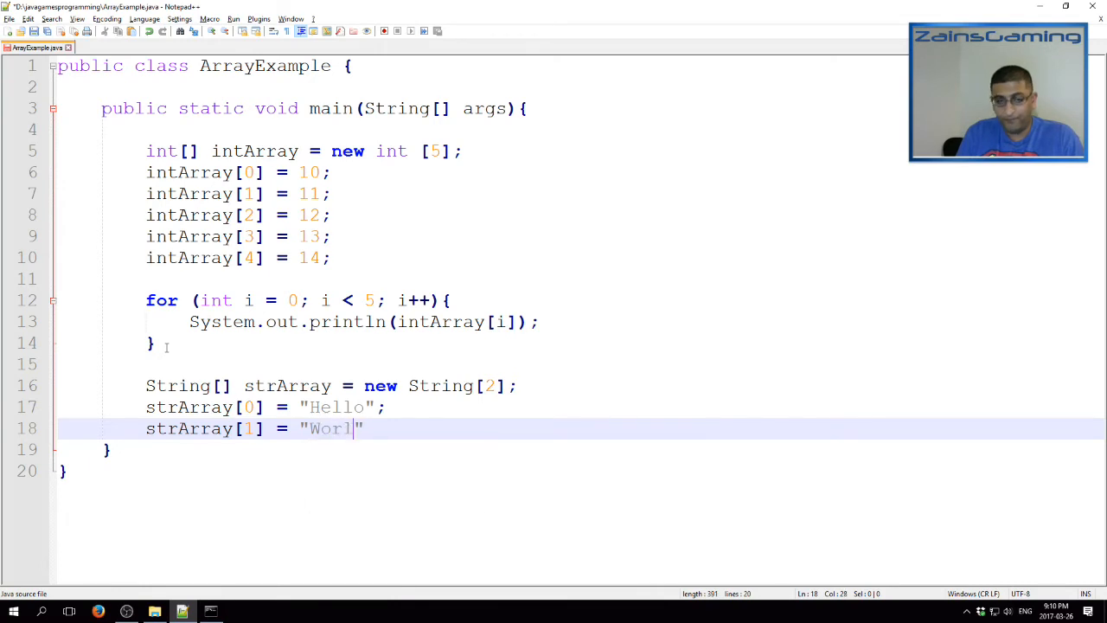
pyautogui.write('d";')
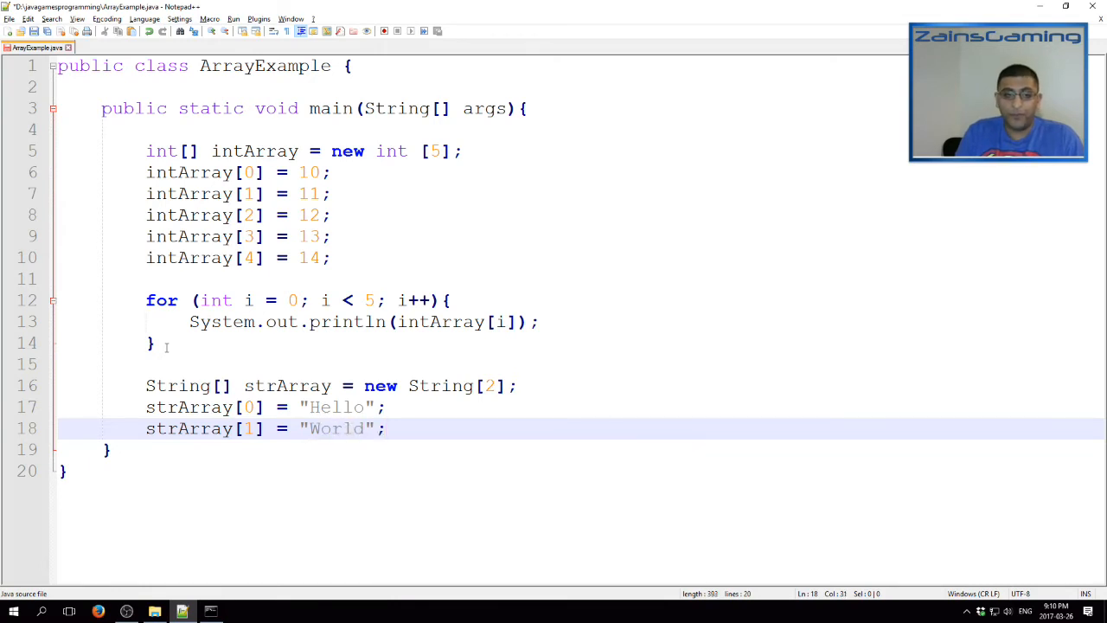
pyautogui.press('enter')
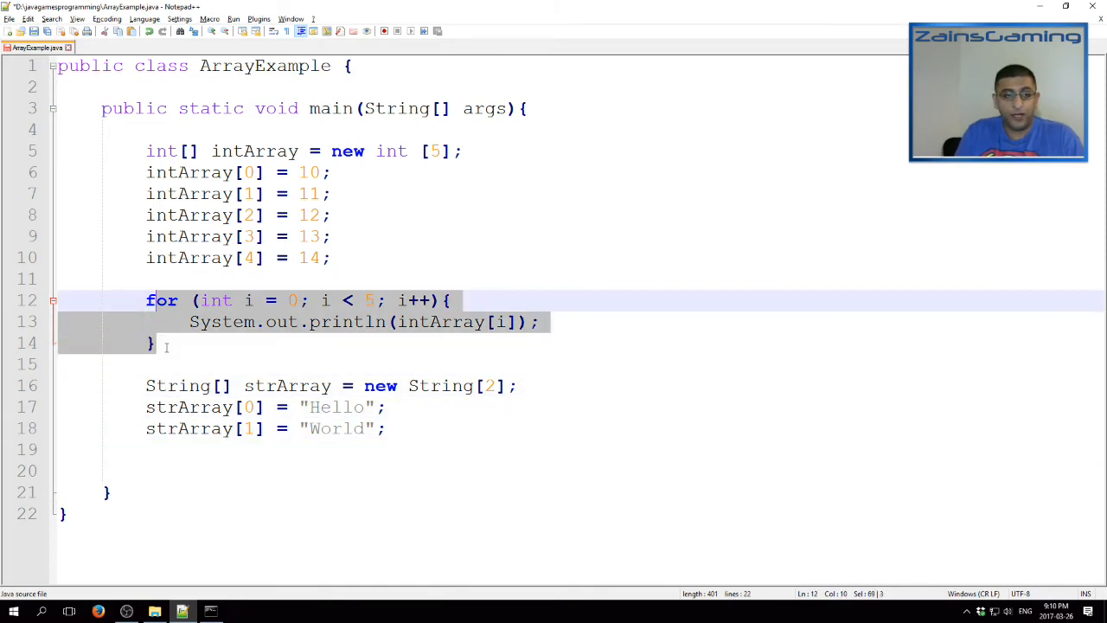
# Place a copy of the for loop below, change its limit to 2, and select intArray
pyautogui.click(147, 471)
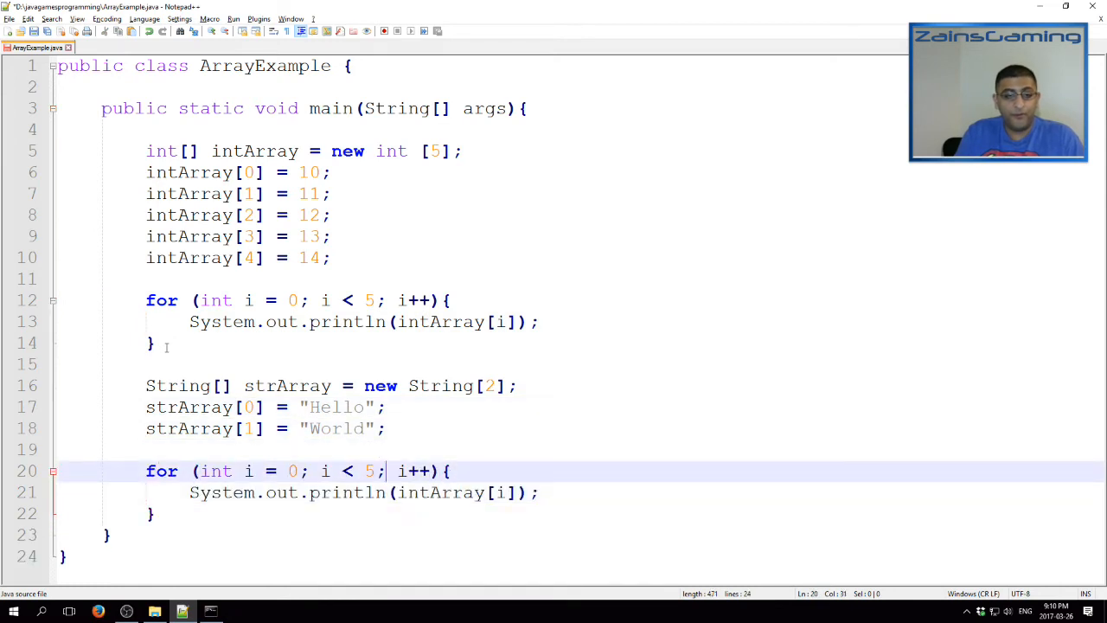
pyautogui.write('2')
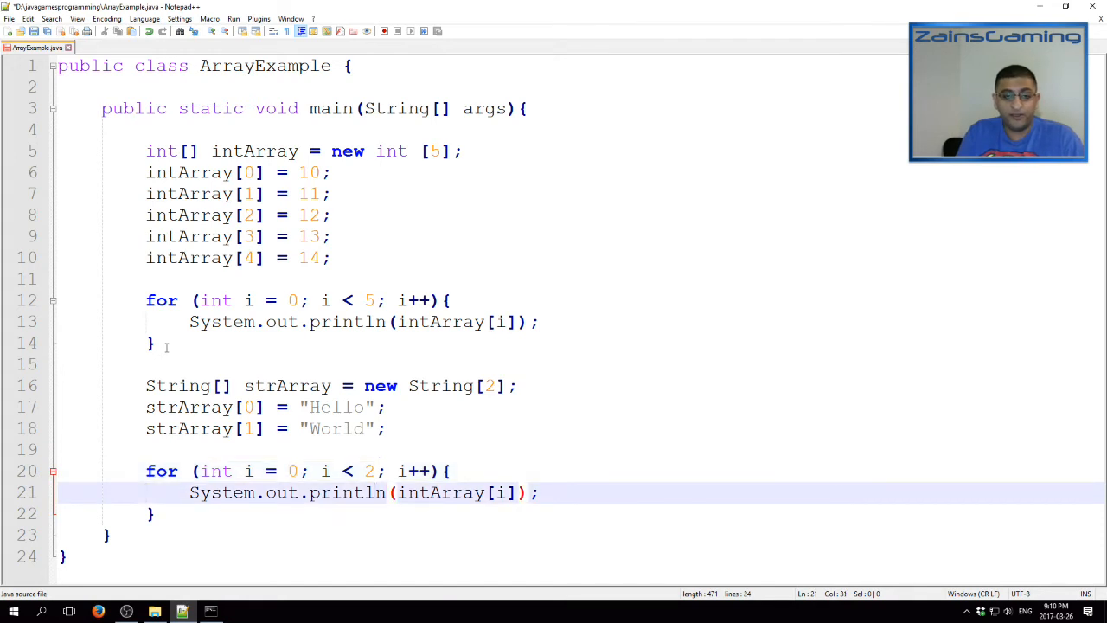
pyautogui.doubleClick(412, 492)
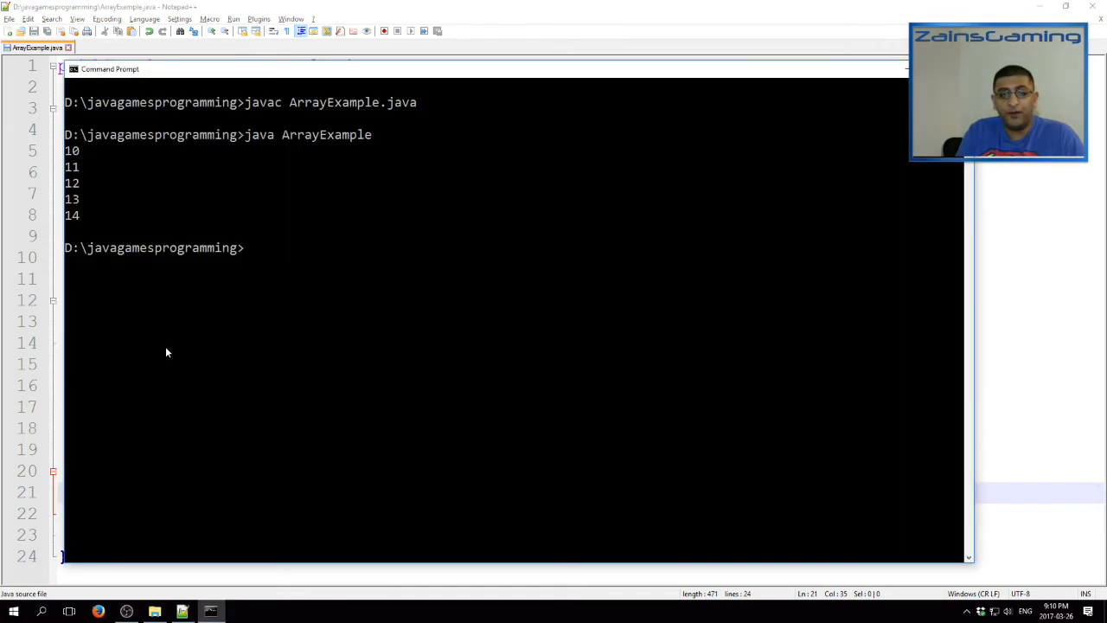
# Run javac ArrayExample.java again in Command Prompt
pyautogui.write('javac ArrayExample.java')
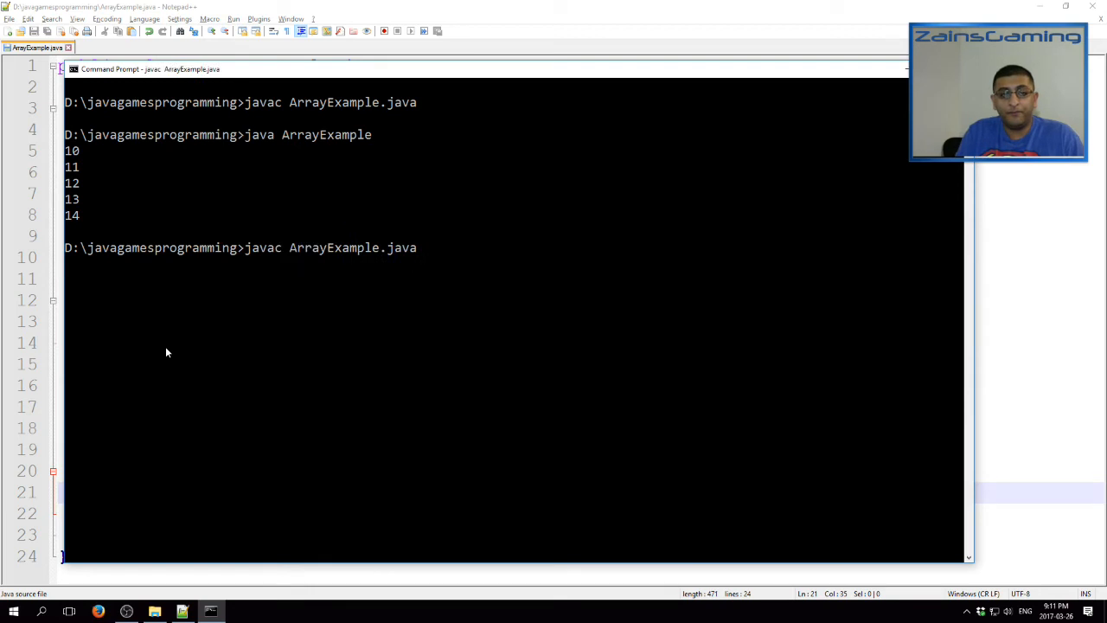
pyautogui.press('Return')
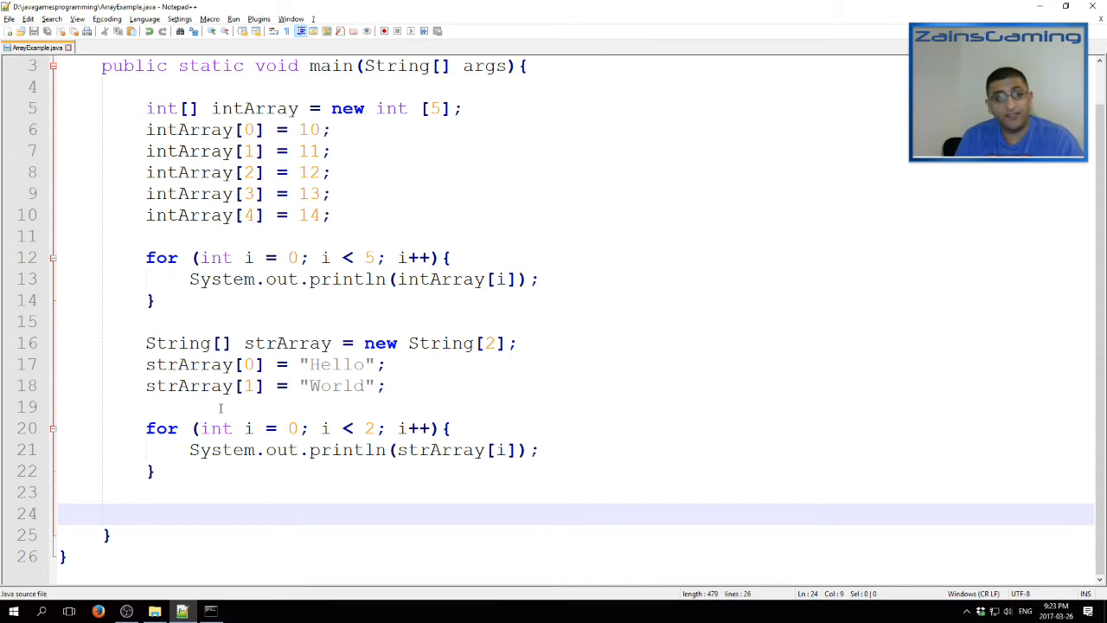
# Declare int[][] newArray = new int[4][5]
pyautogui.write('int')
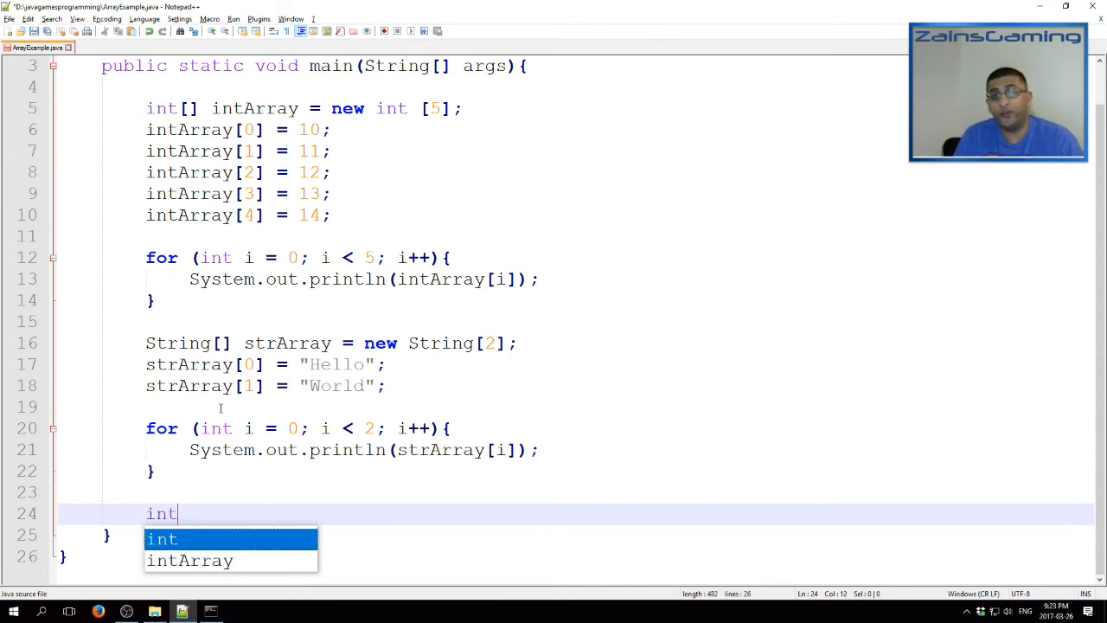
pyautogui.write('[][]')
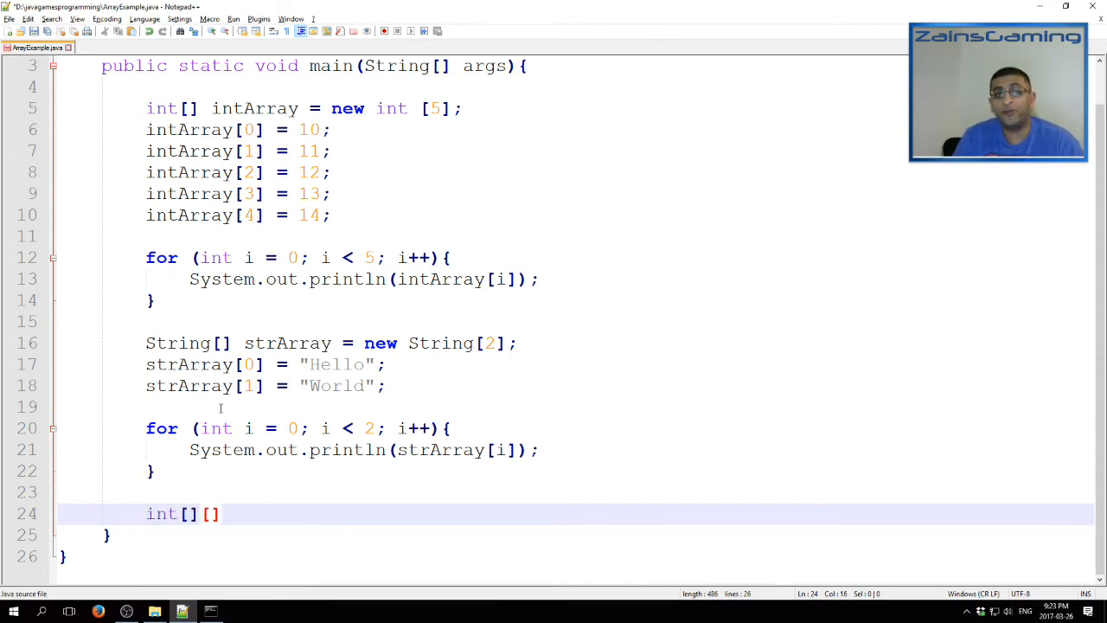
pyautogui.write('[')
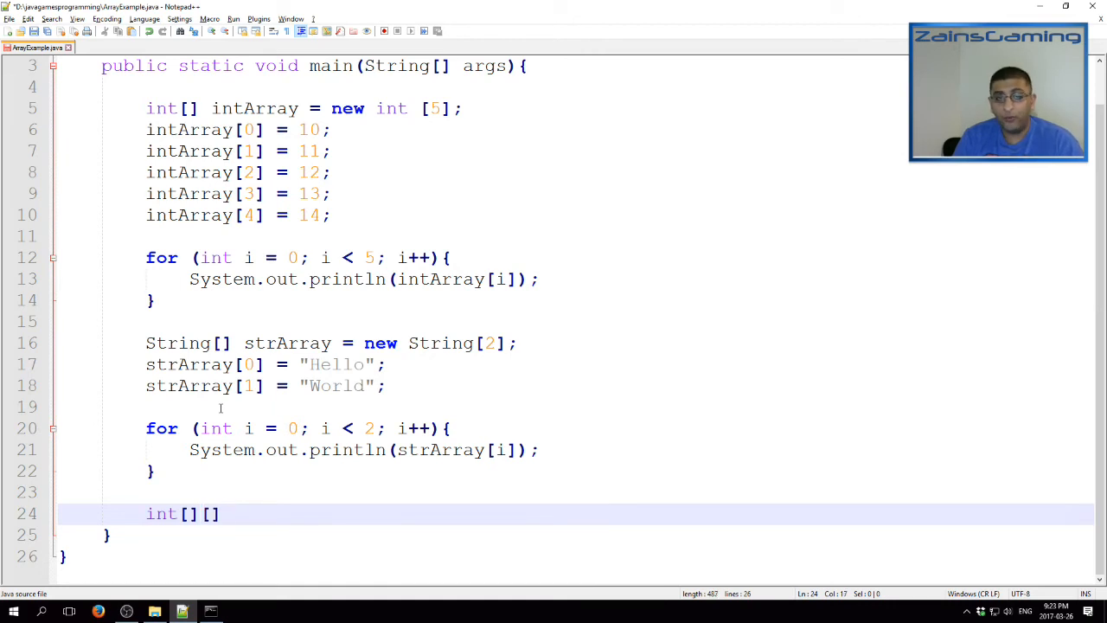
pyautogui.write('newArray =')
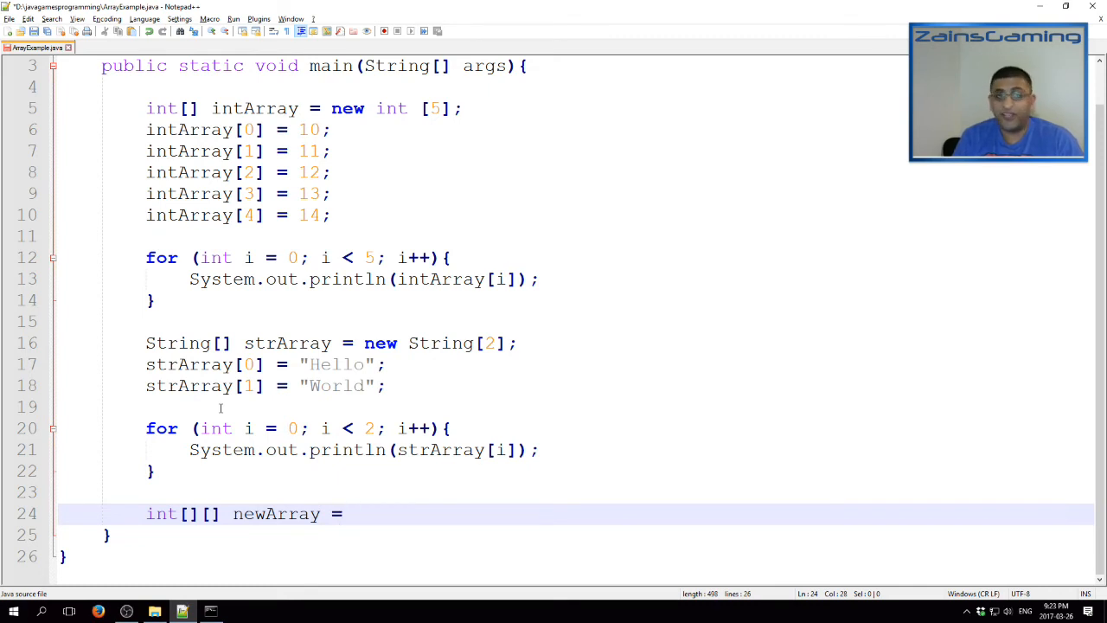
pyautogui.write('new int [][')
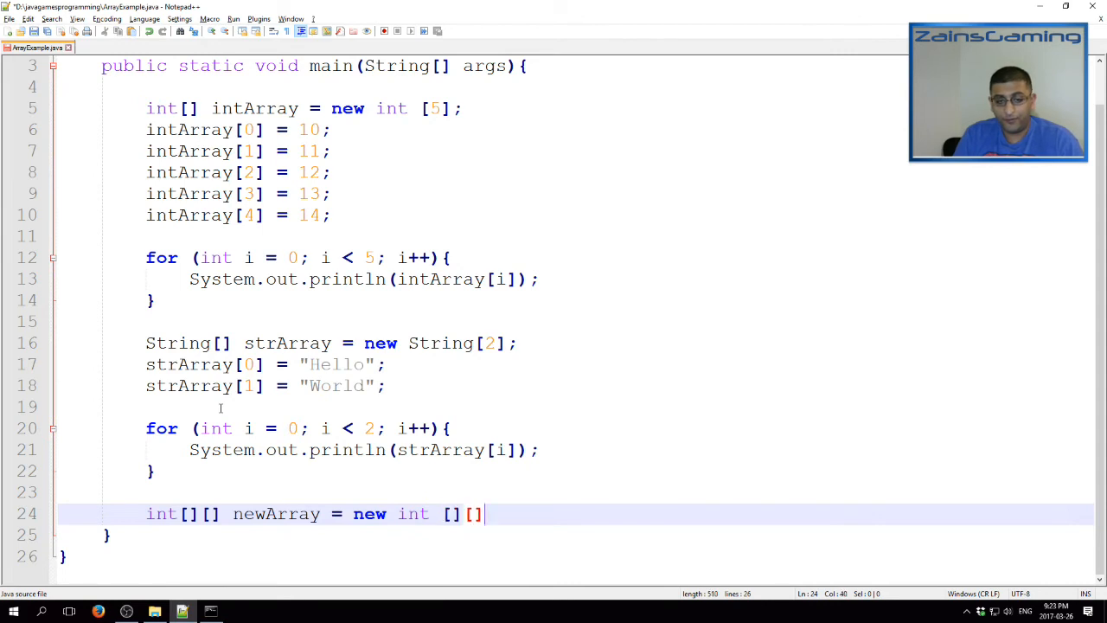
pyautogui.write(';')
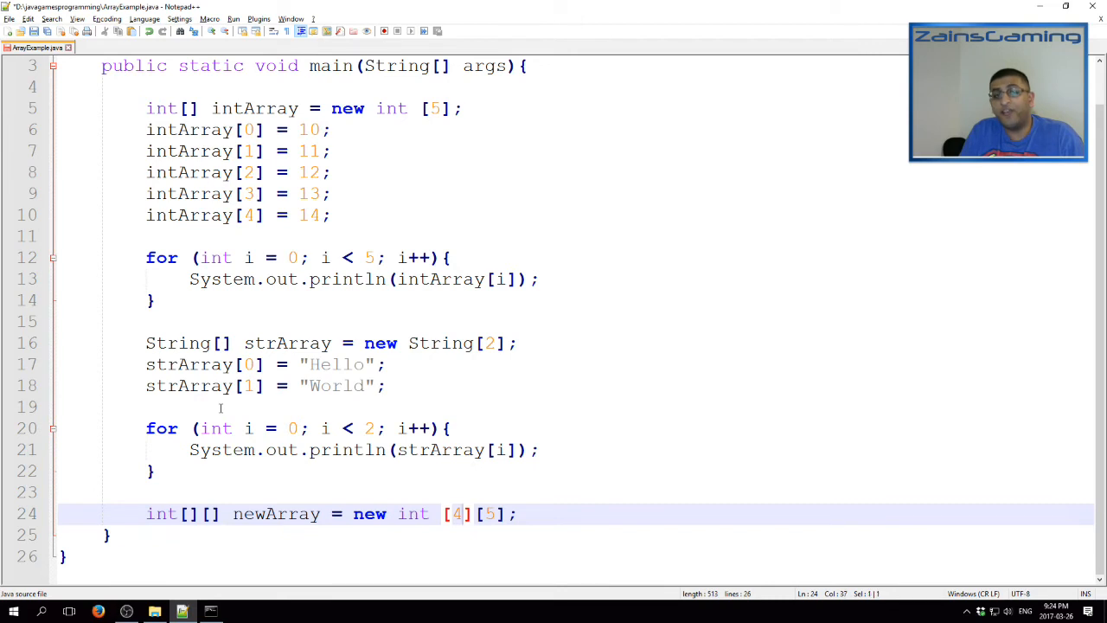
pyautogui.write('5')
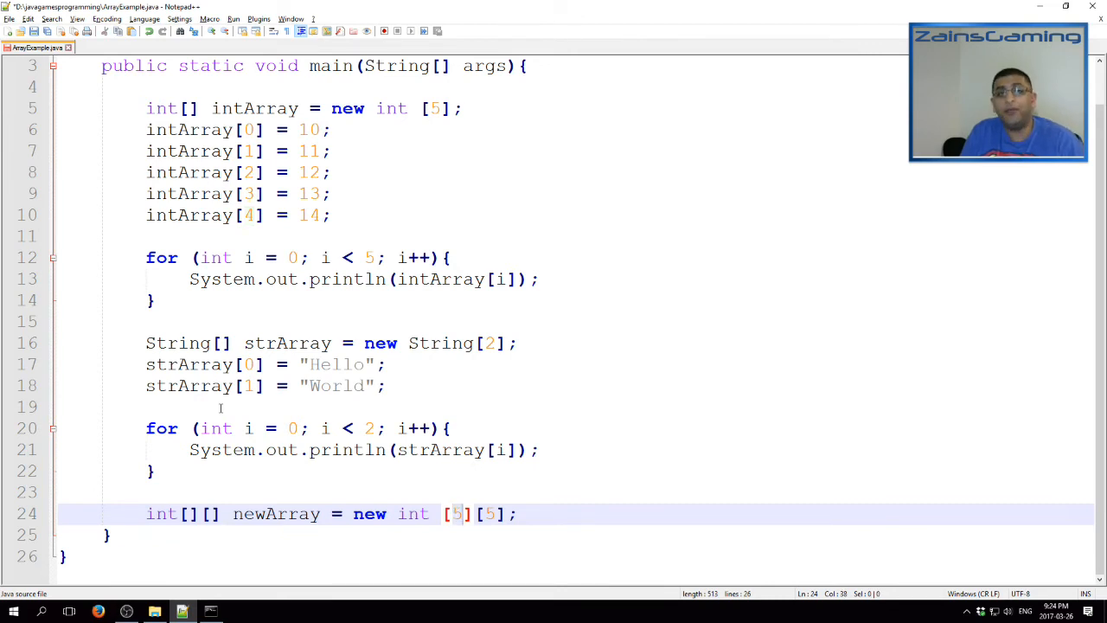
pyautogui.doubleClick(457, 514)
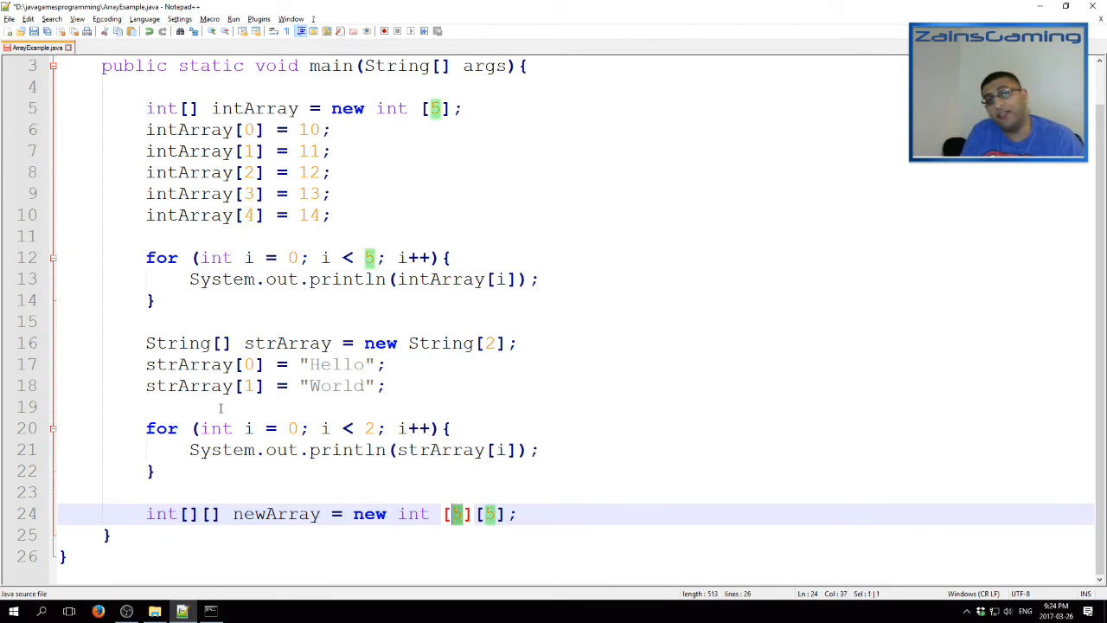
pyautogui.write('4')
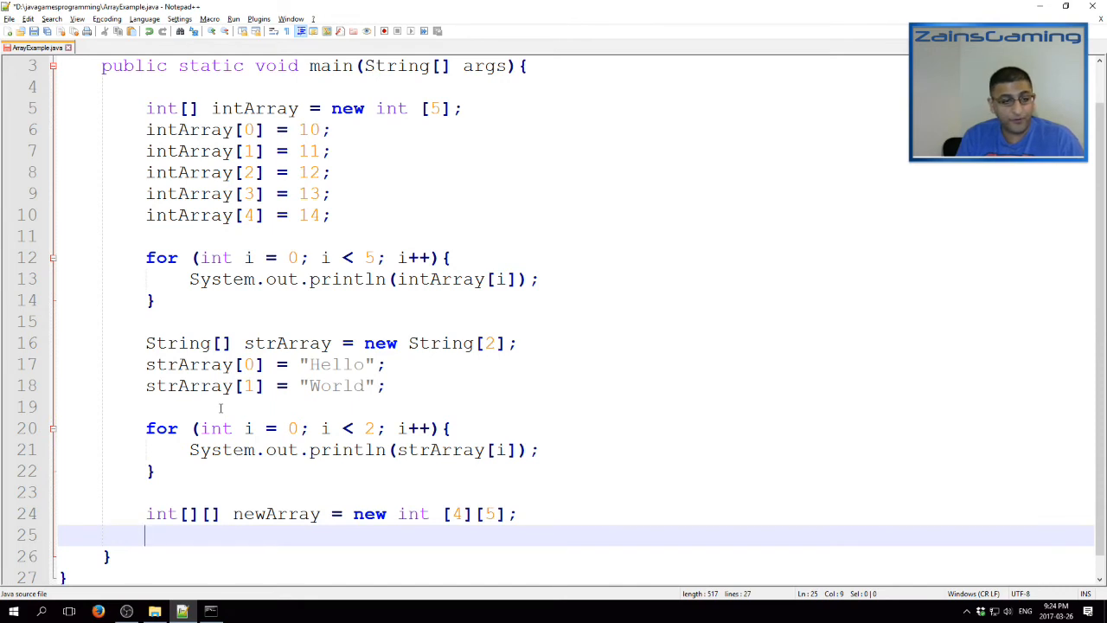
# Add int counter = 100; and an outer loop for (int i = 0; i < 4; i++)
pyautogui.write('int c')
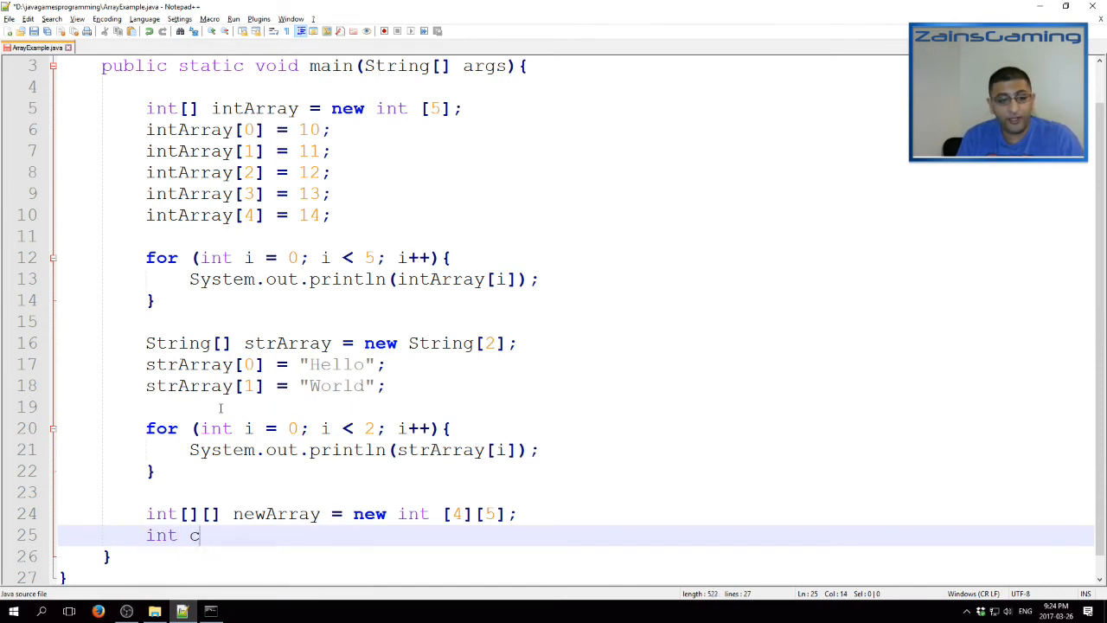
pyautogui.write('ounter')
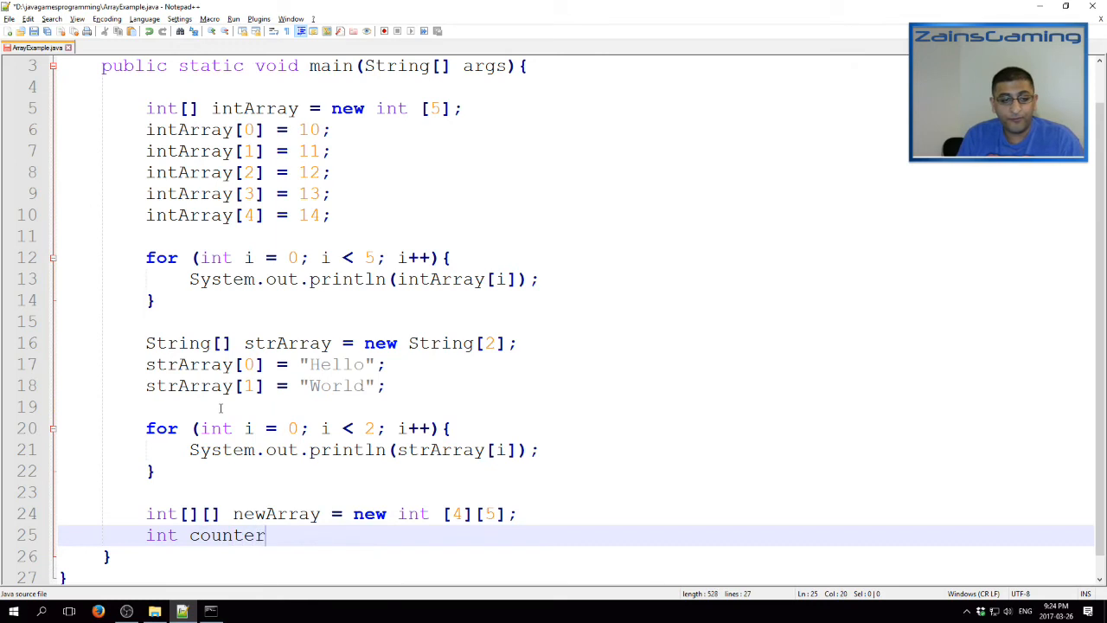
pyautogui.write('= 100;')
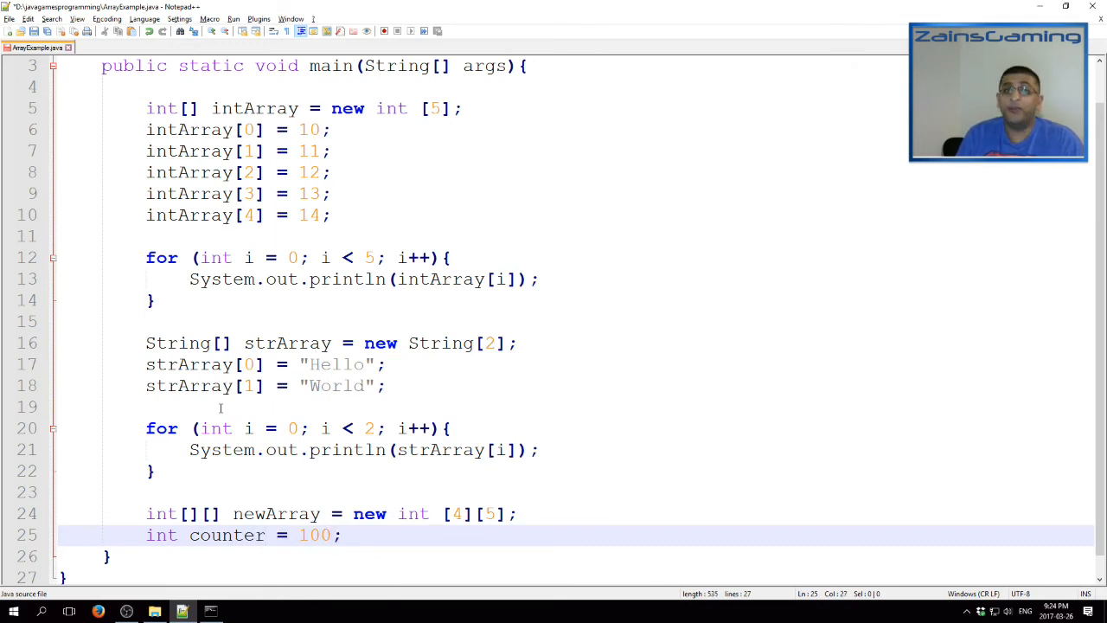
pyautogui.write('for (int i')
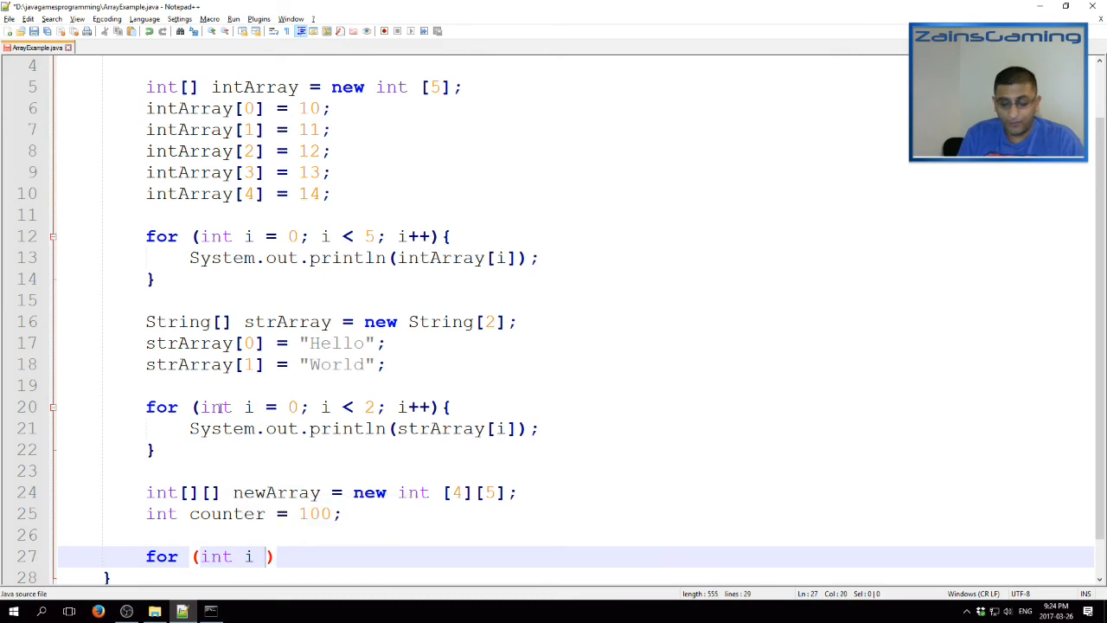
pyautogui.write('= 0')
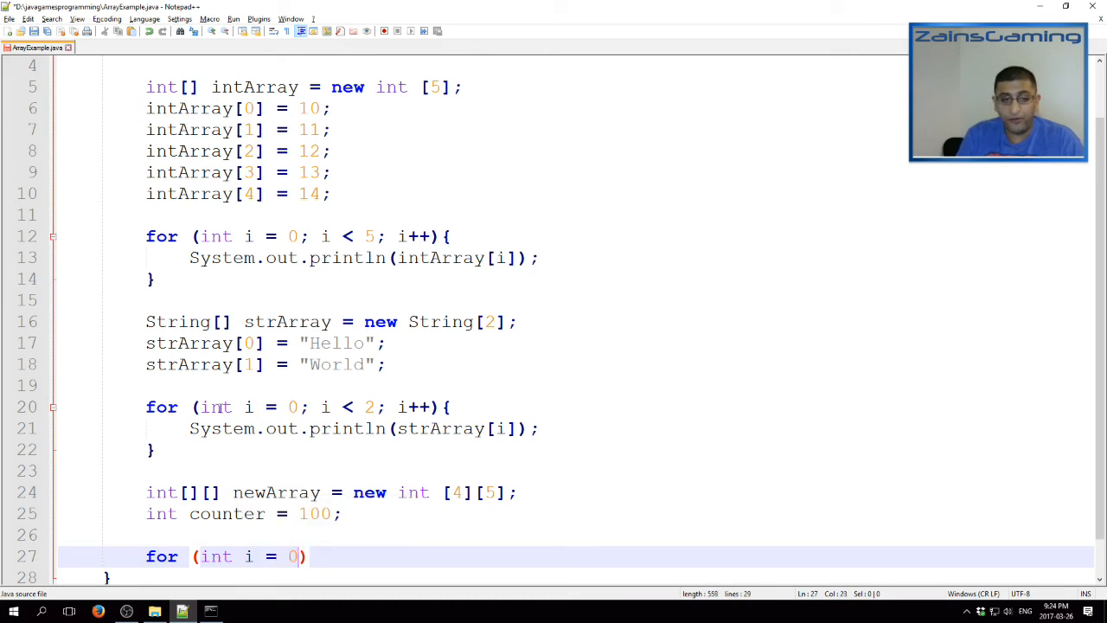
pyautogui.write(';')
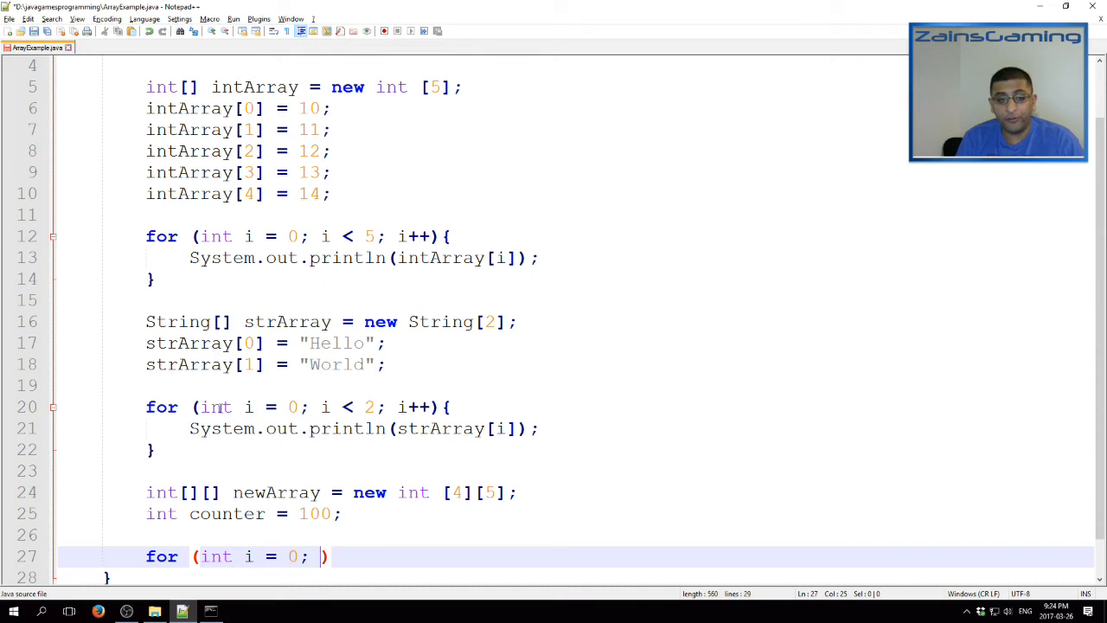
pyautogui.moveTo(359, 519)
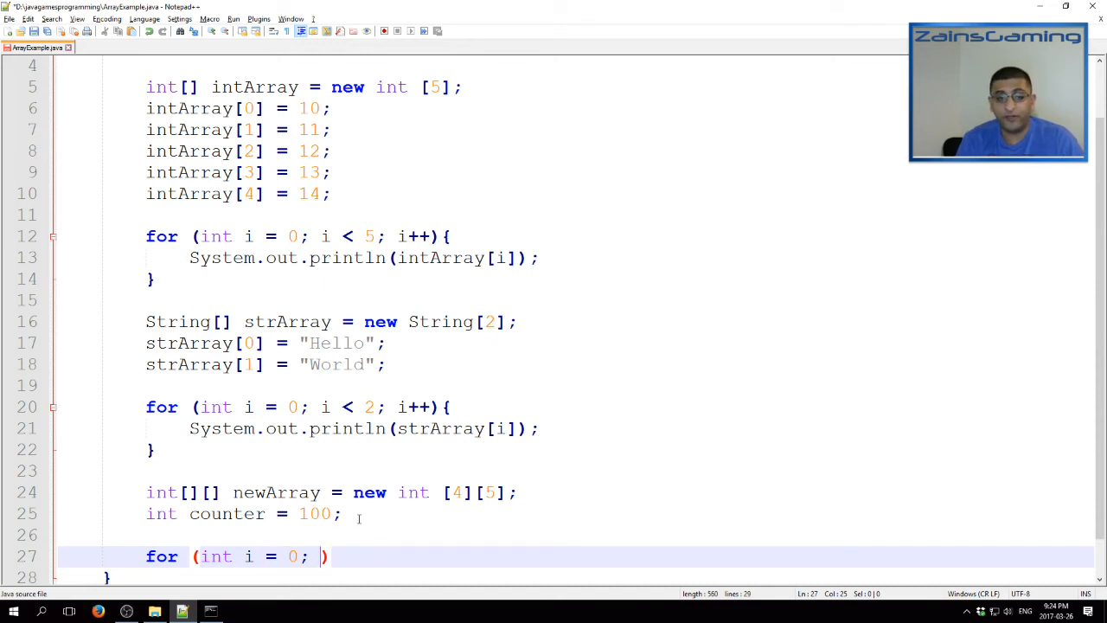
pyautogui.doubleClick(458, 492)
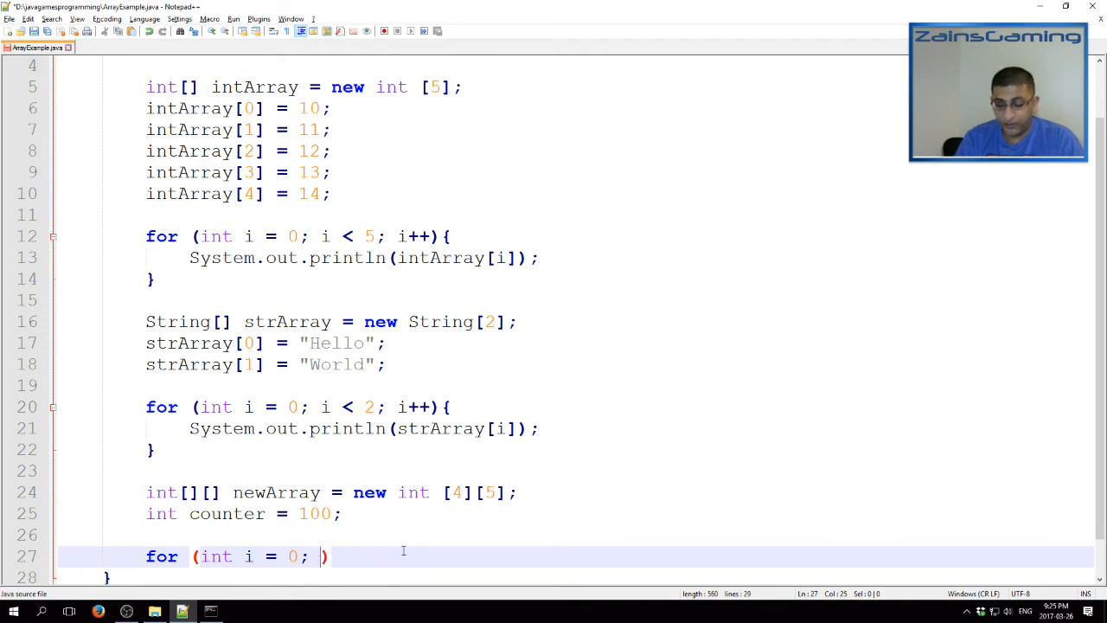
pyautogui.write('i < 4;')
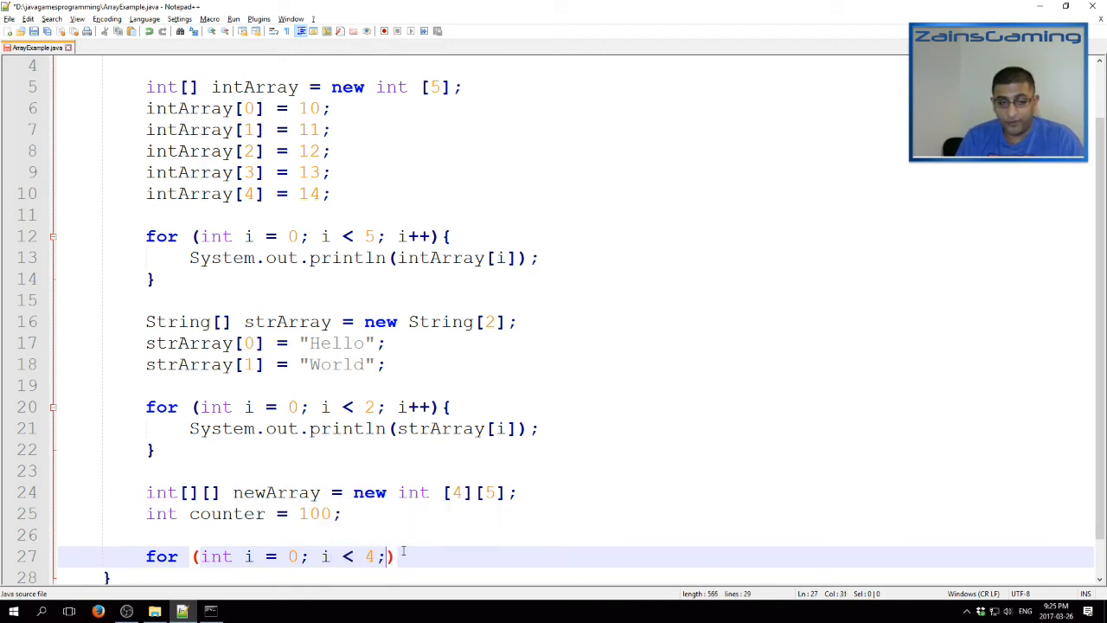
pyautogui.write('i++)')
pyautogui.write('for')
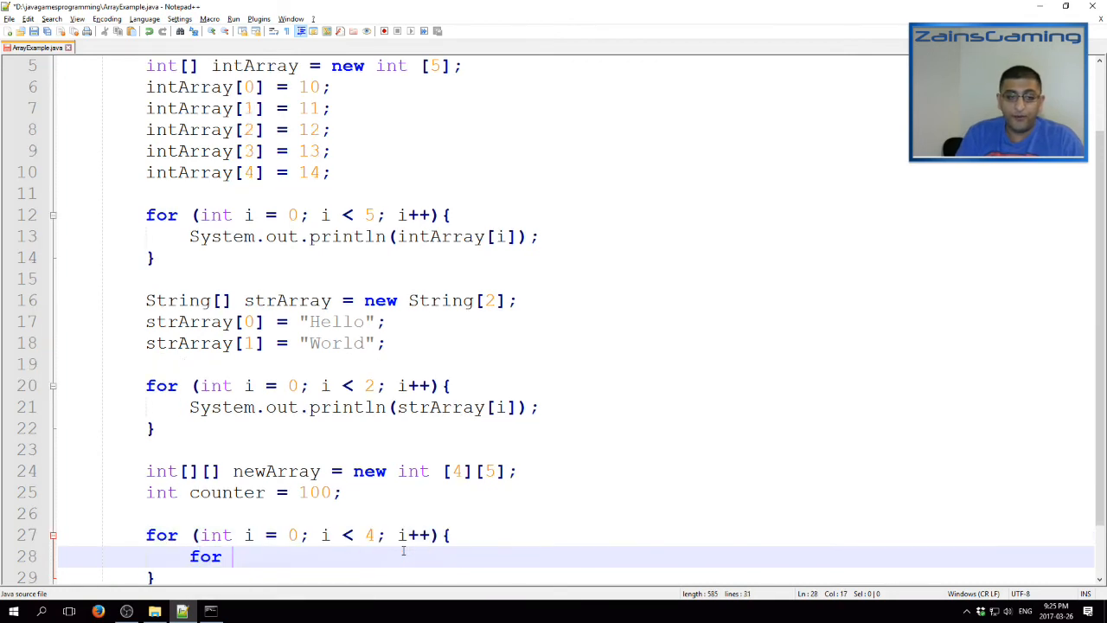
# Add the inner j loop up to 5 assigning counter to newArray[i][j]
pyautogui.write('(int j)')
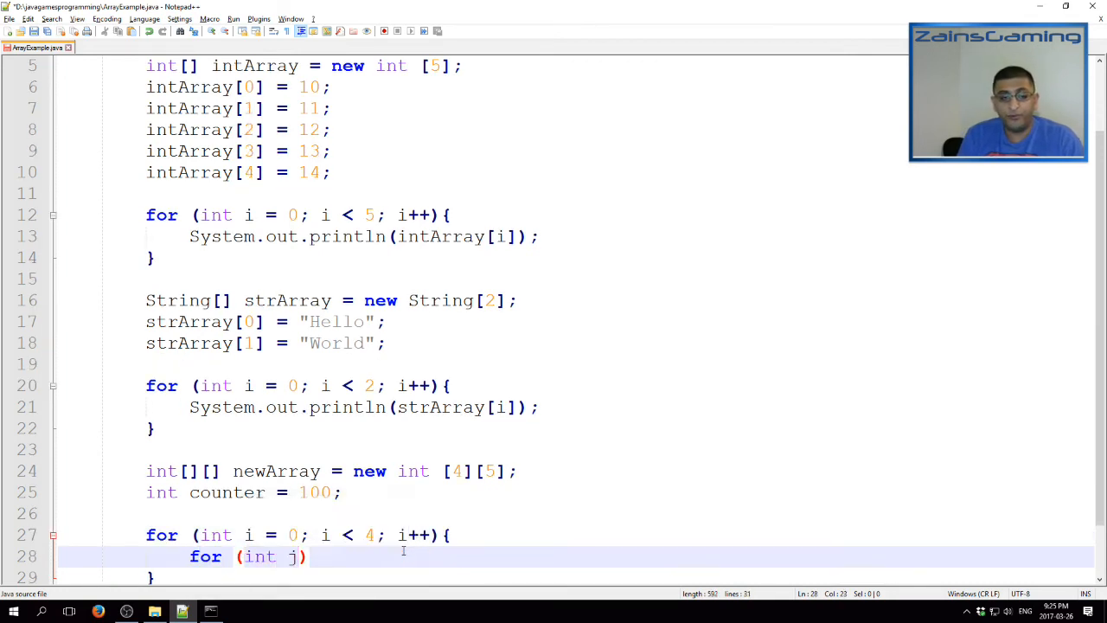
pyautogui.write('= 0; j < 5;')
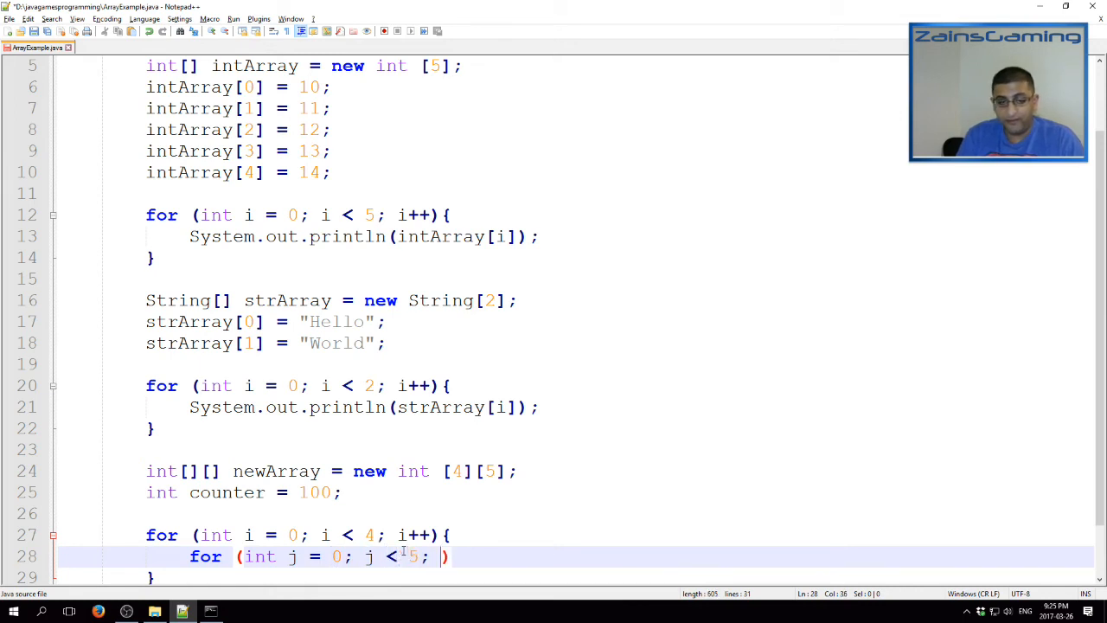
pyautogui.write('j++')
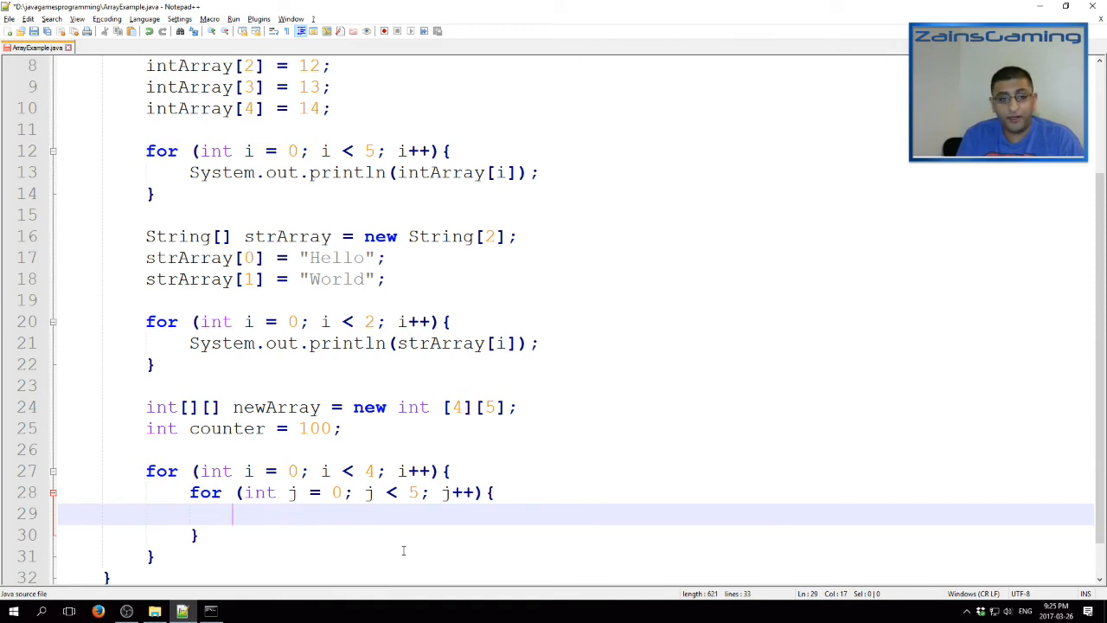
pyautogui.write('newArray[]')
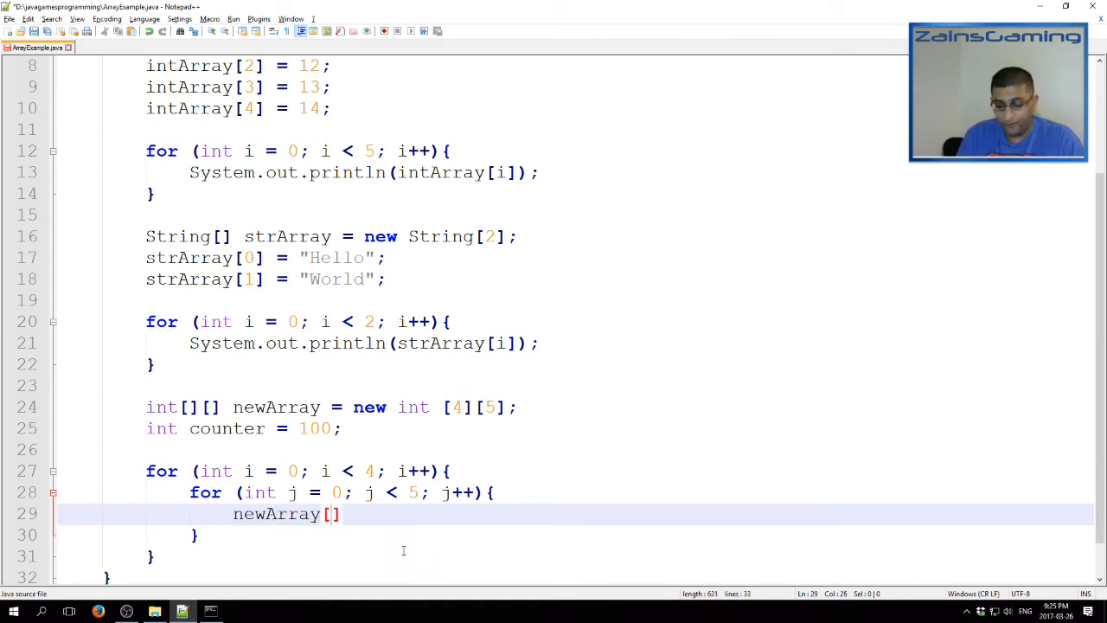
pyautogui.write('[i][j] =')
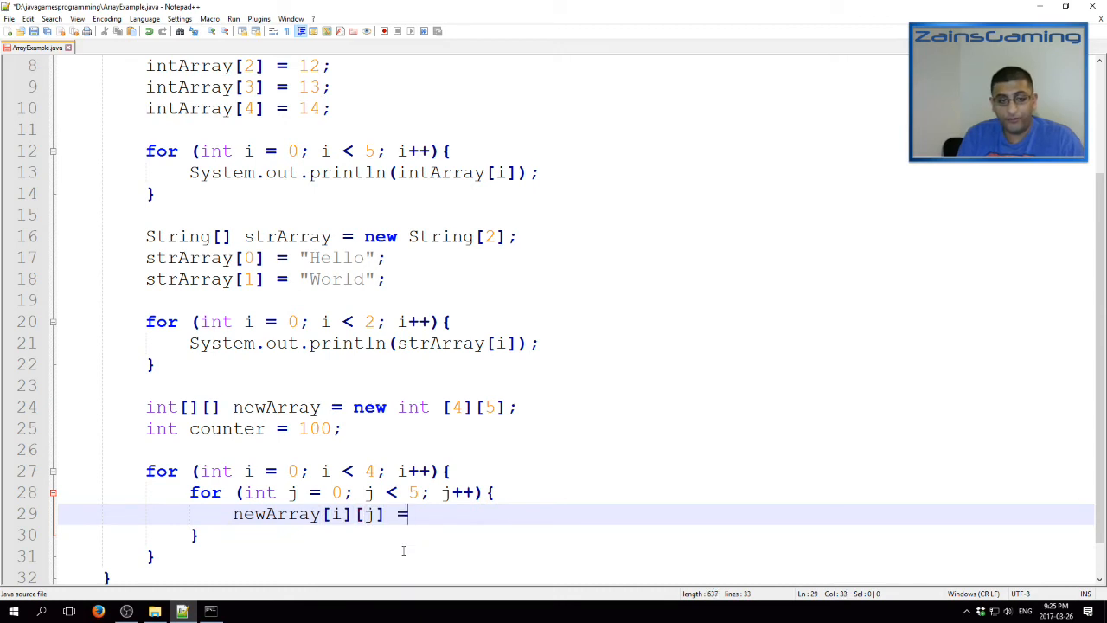
pyautogui.write('c')
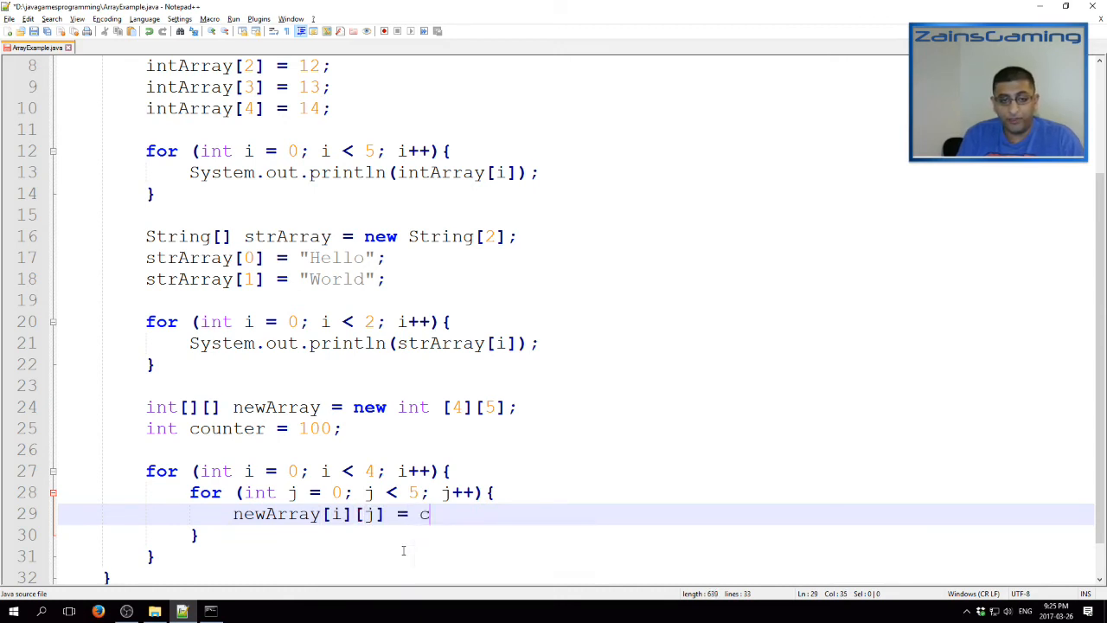
pyautogui.write('ounter++;')
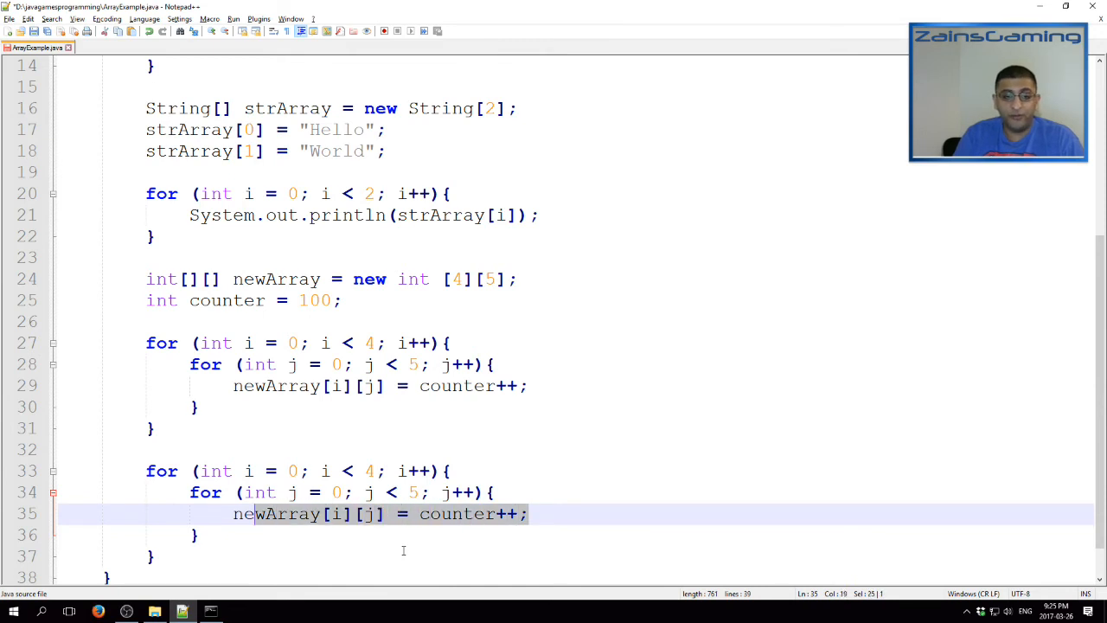
# Replace the duplicated loop's body with System.out.println(newArray[i][j]);
pyautogui.write('System.')
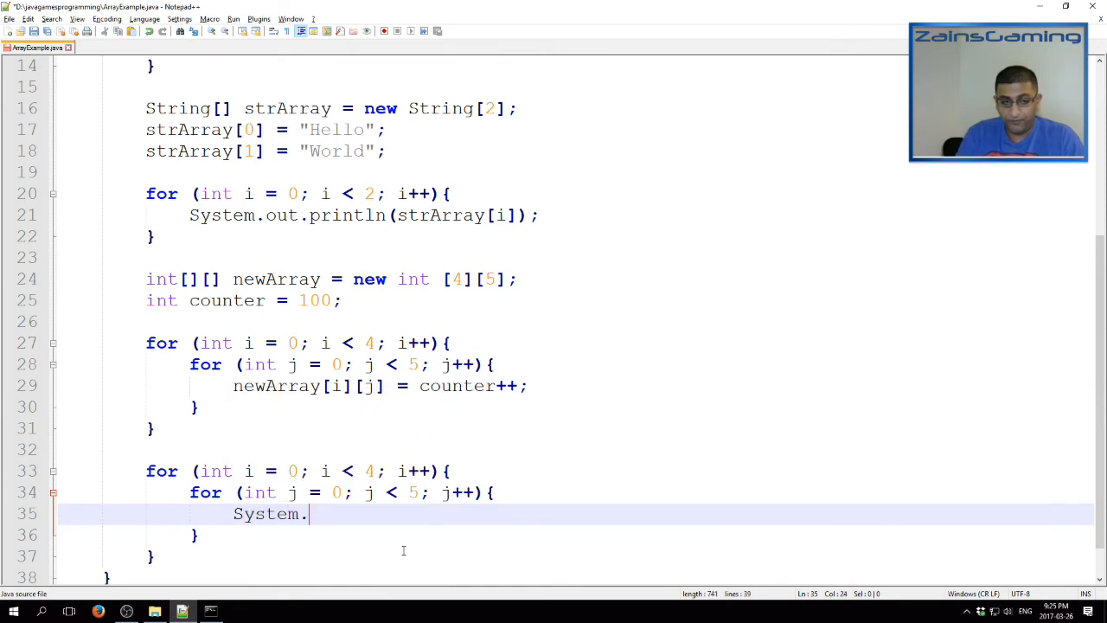
pyautogui.write('out.println(newArray[i][)')
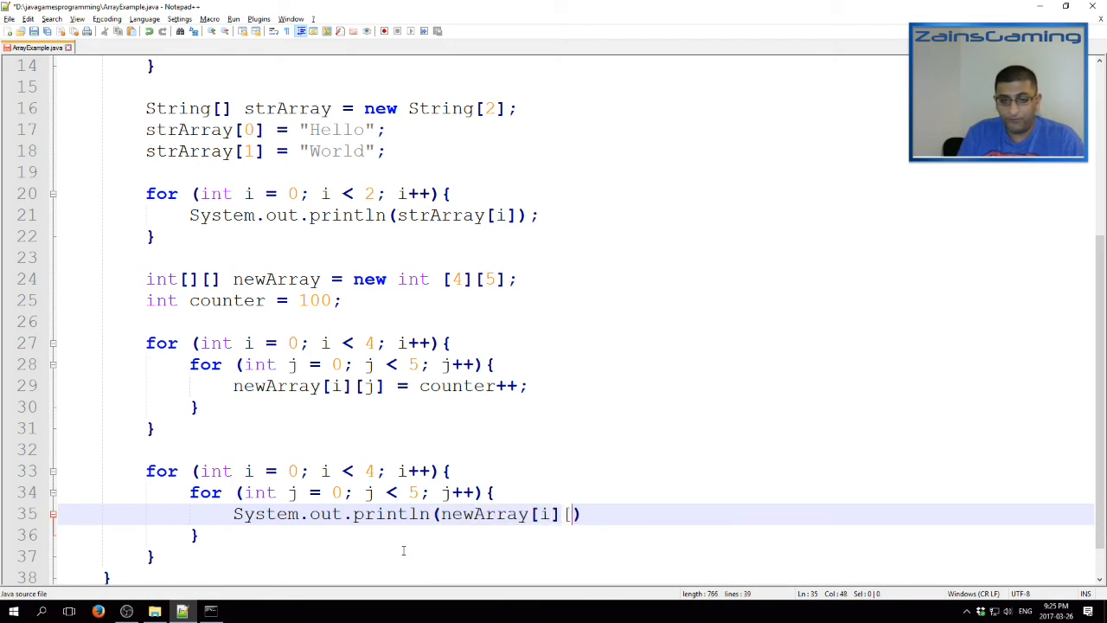
pyautogui.write('[j]')
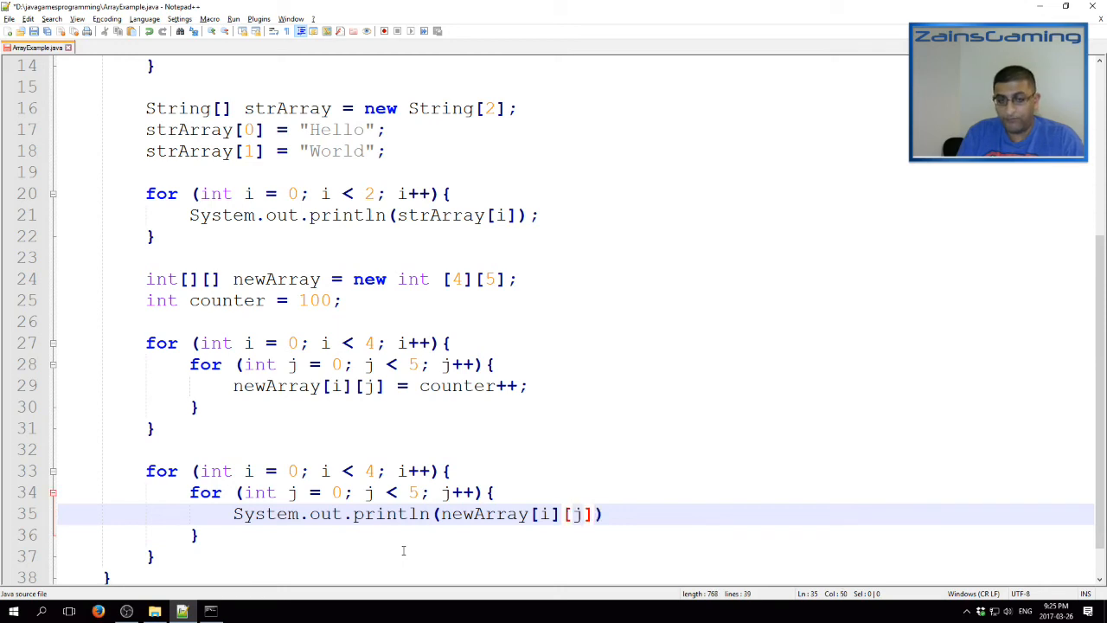
pyautogui.write(';')
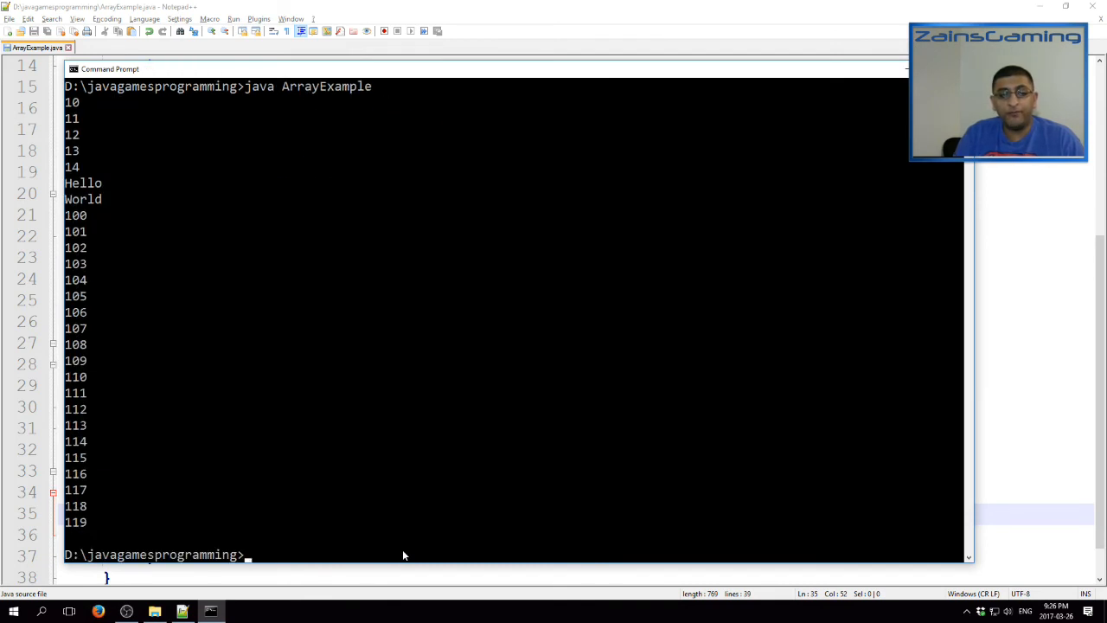
pyautogui.moveTo(169, 221)
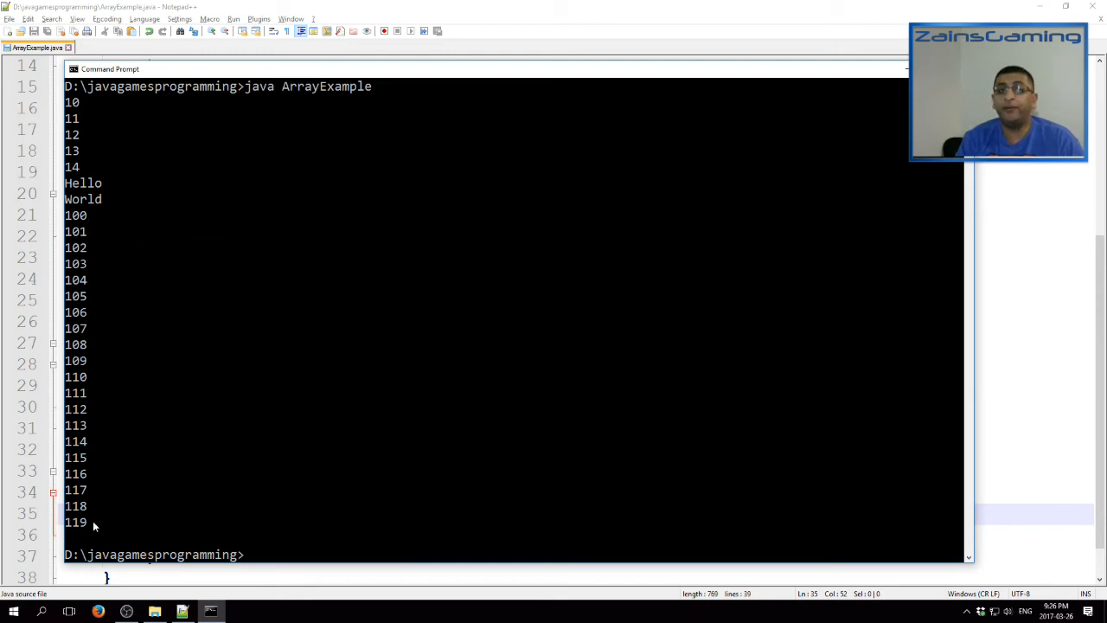
pyautogui.moveTo(95, 231)
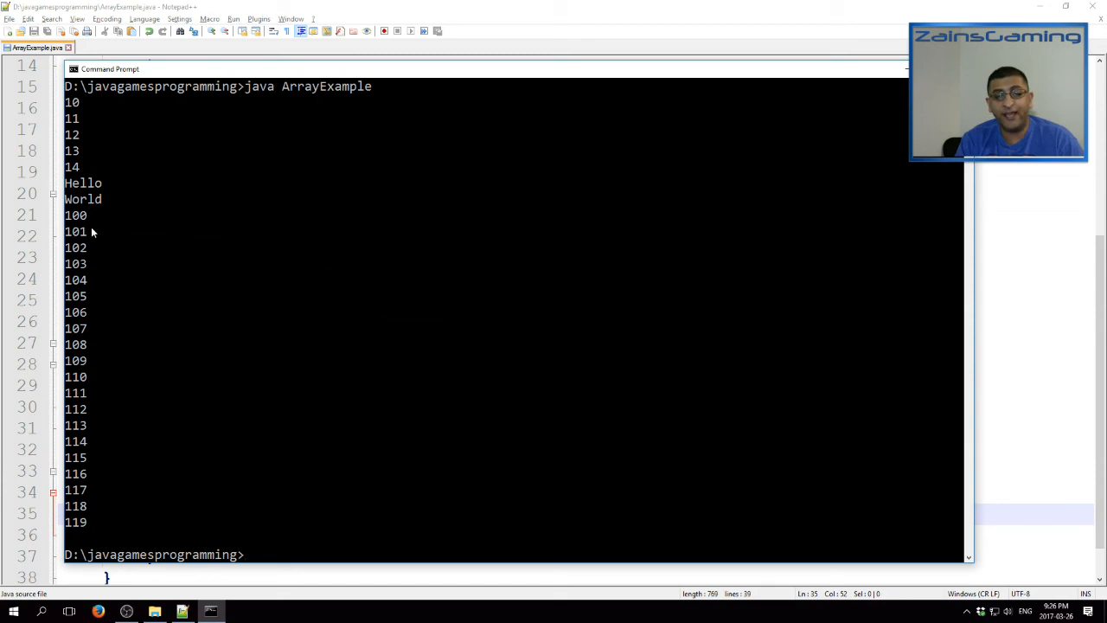
pyautogui.moveTo(78, 467)
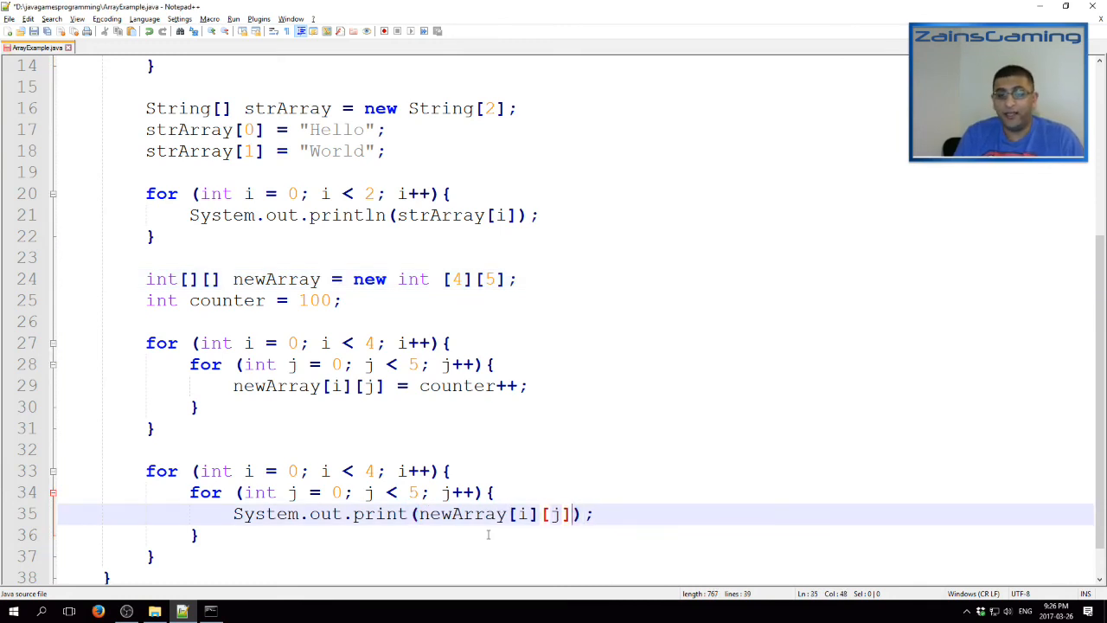
# Append + " " to each printed element and add a System.out call after the inner loop
pyautogui.write('+ " "')
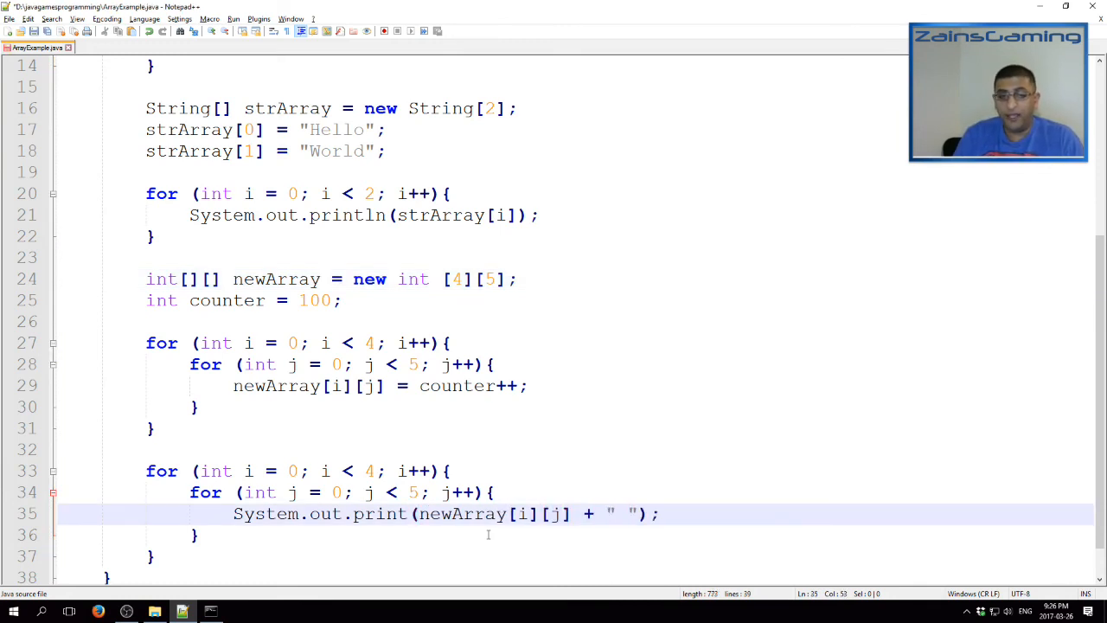
pyautogui.click(200, 535)
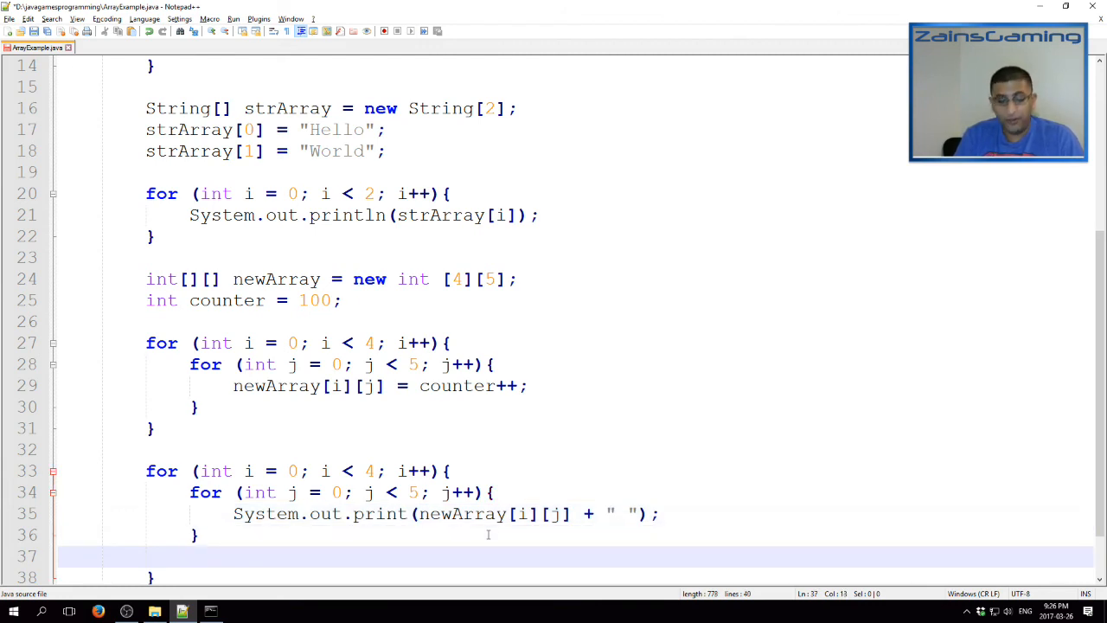
pyautogui.write('System.out.pr')
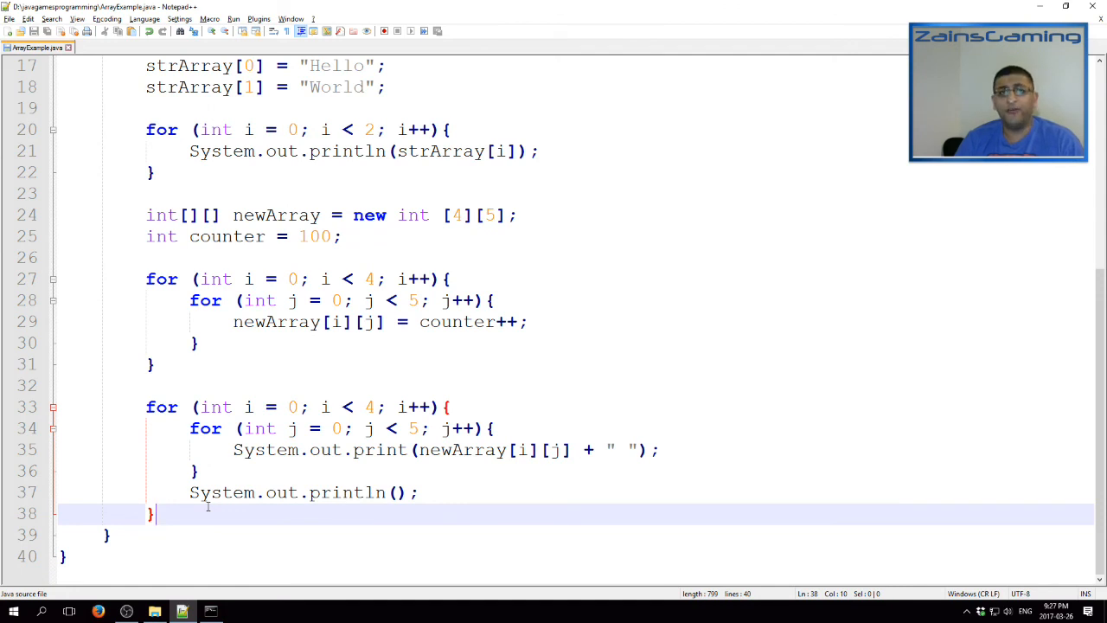
# Start a new line beginning with 'int' below the row-printing loops
pyautogui.write('int')
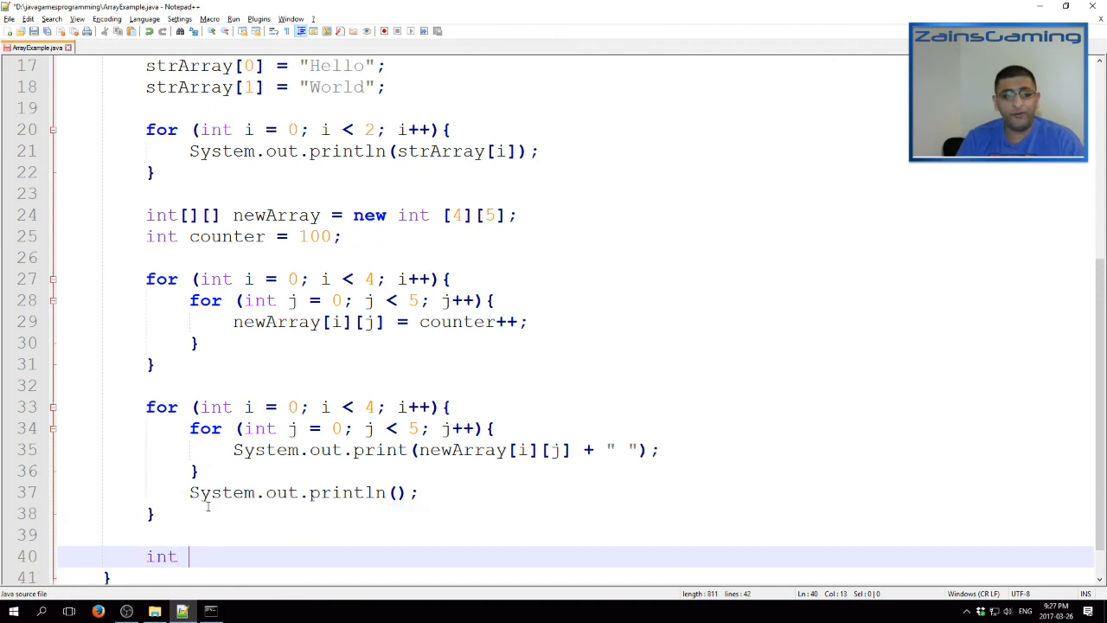